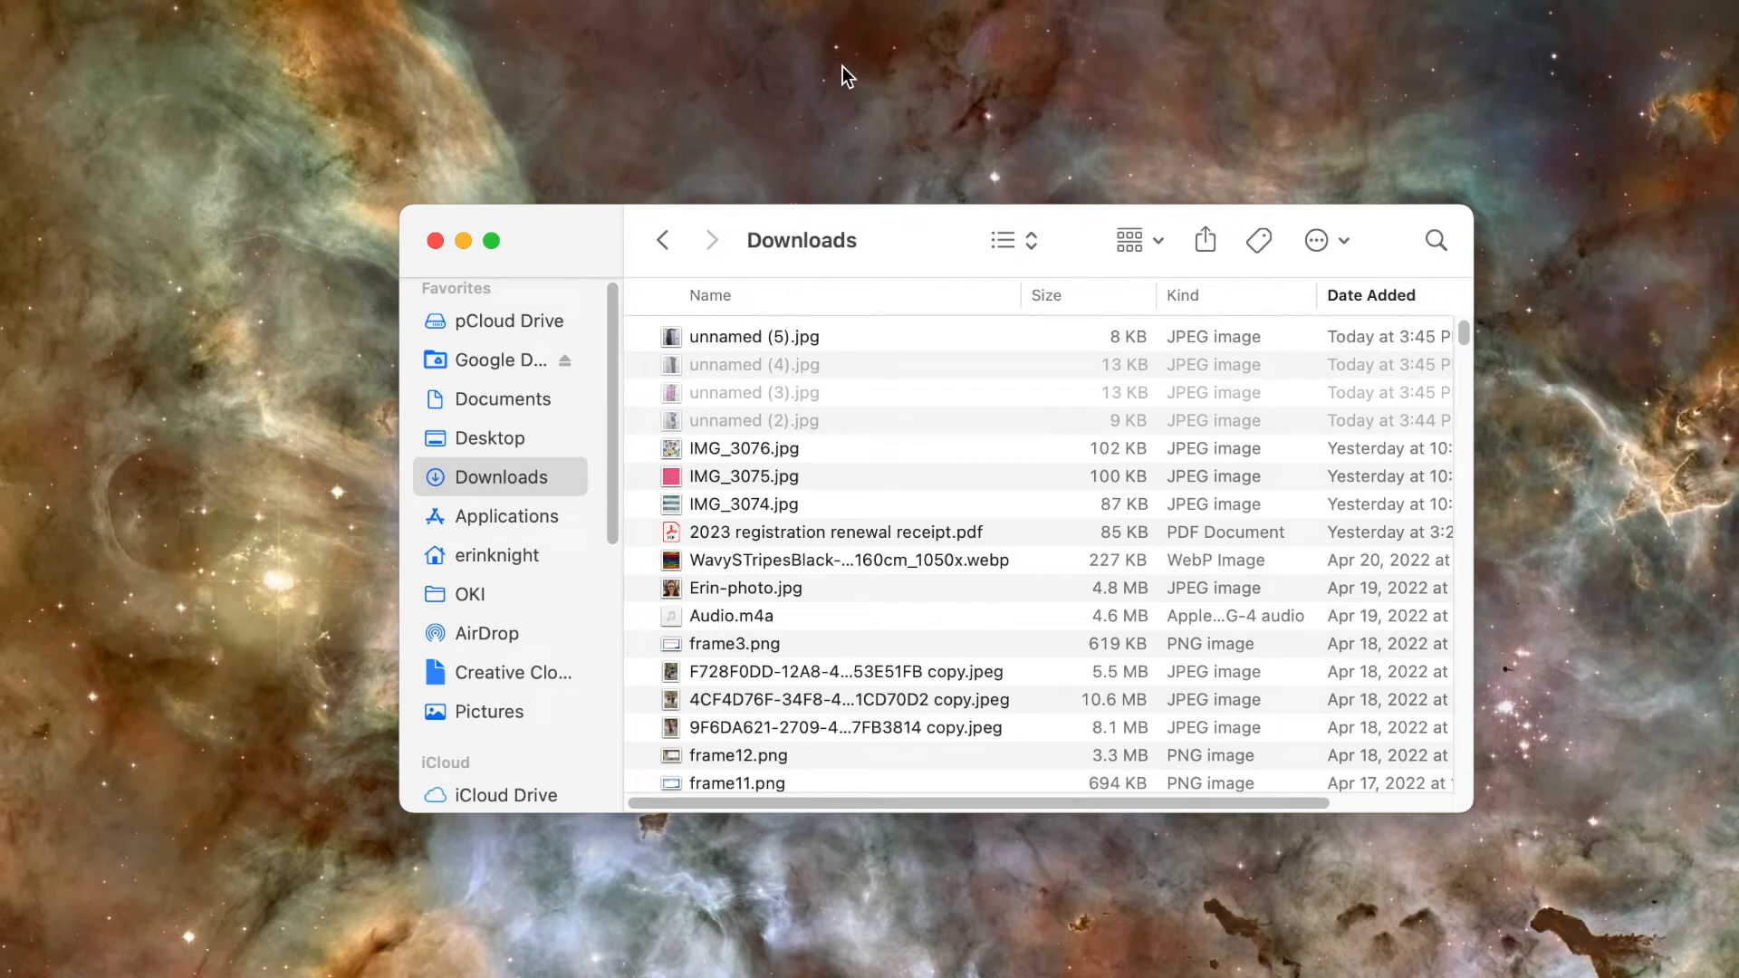
mouse_move(1506, 372)
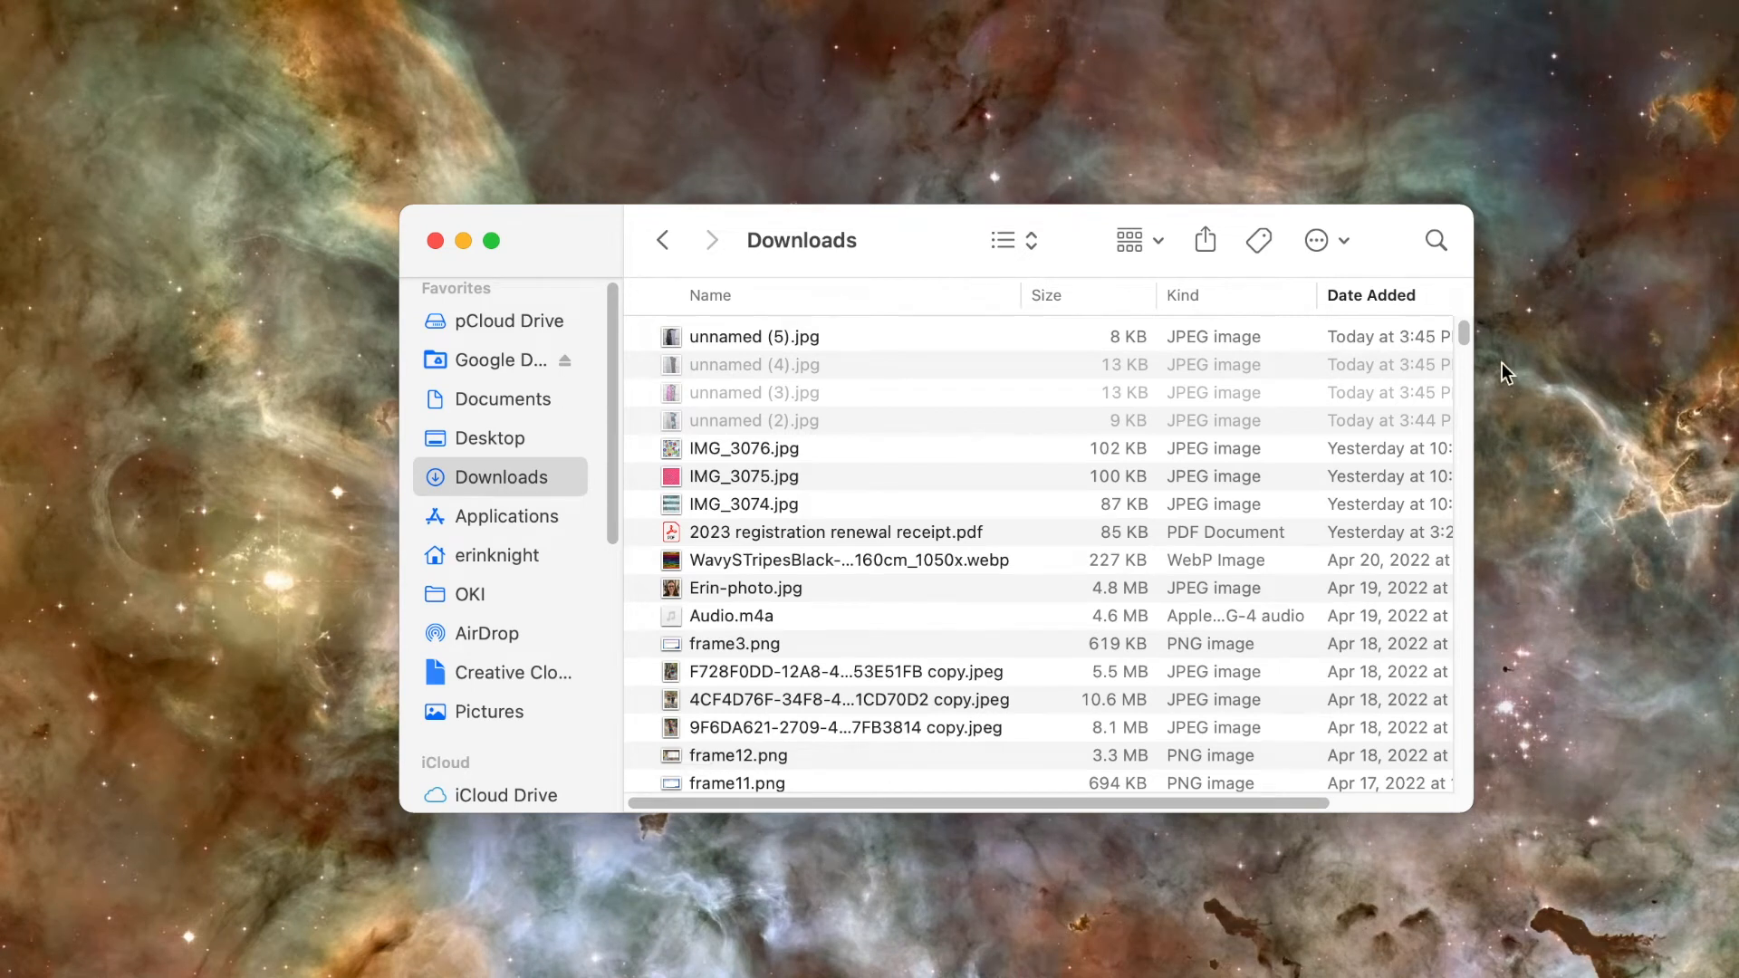
mouse_move(628, 159)
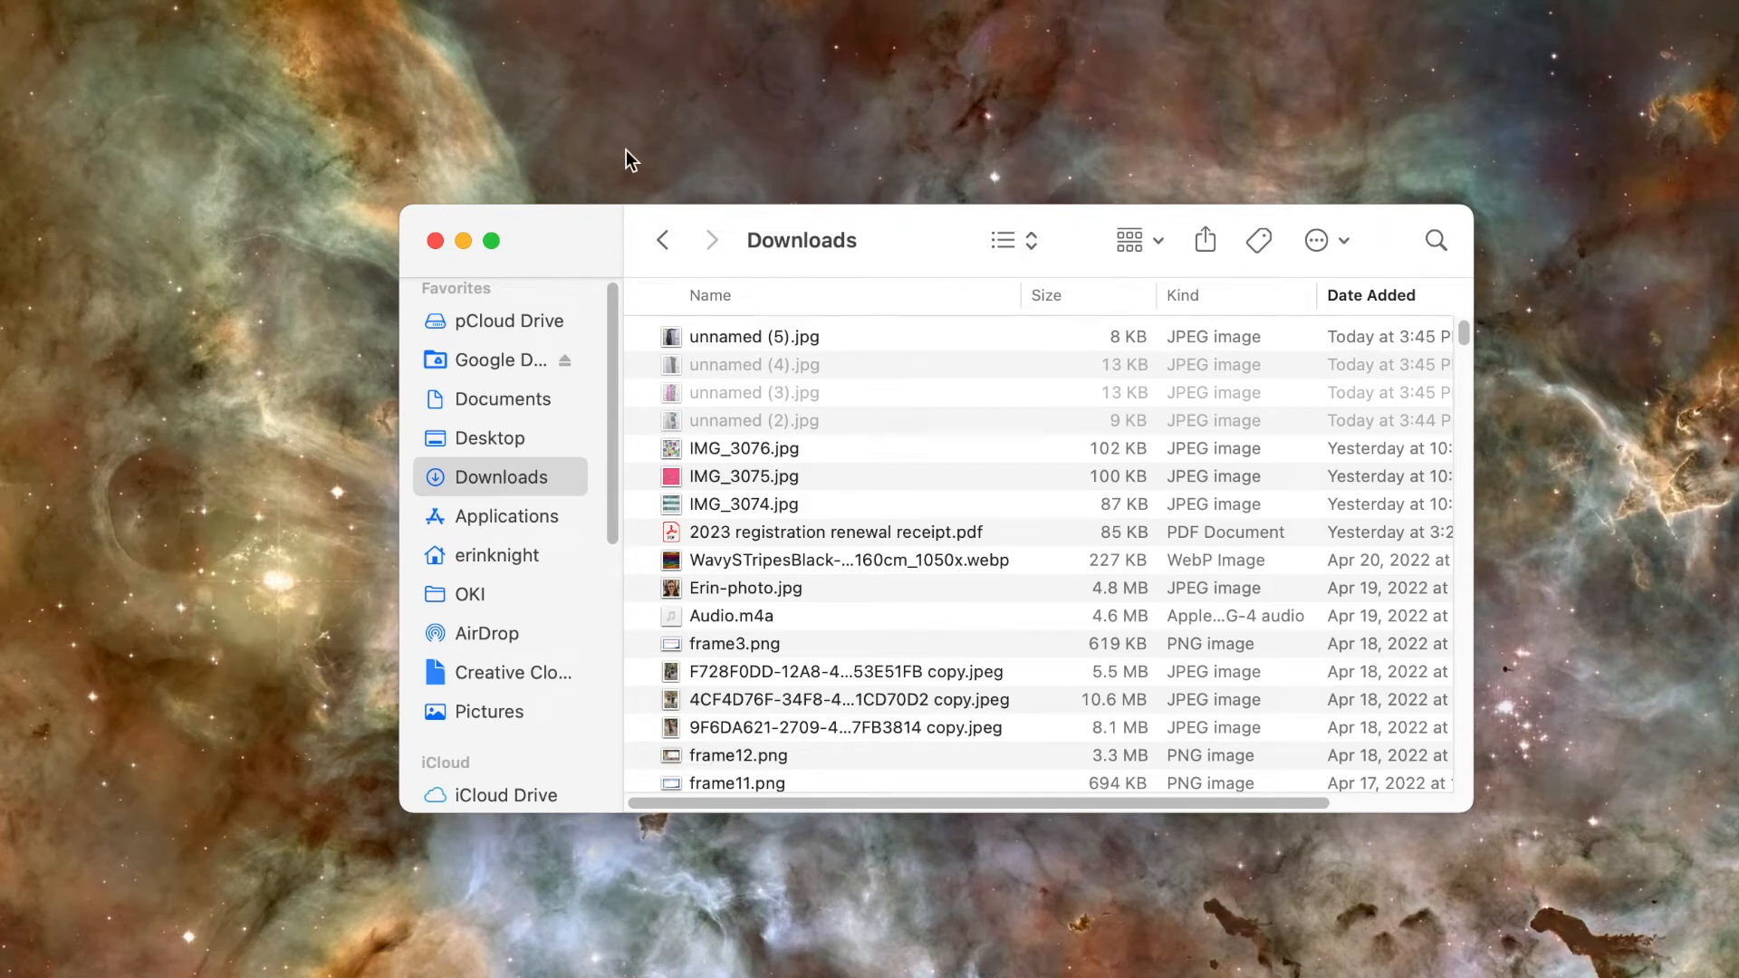
mouse_move(624, 120)
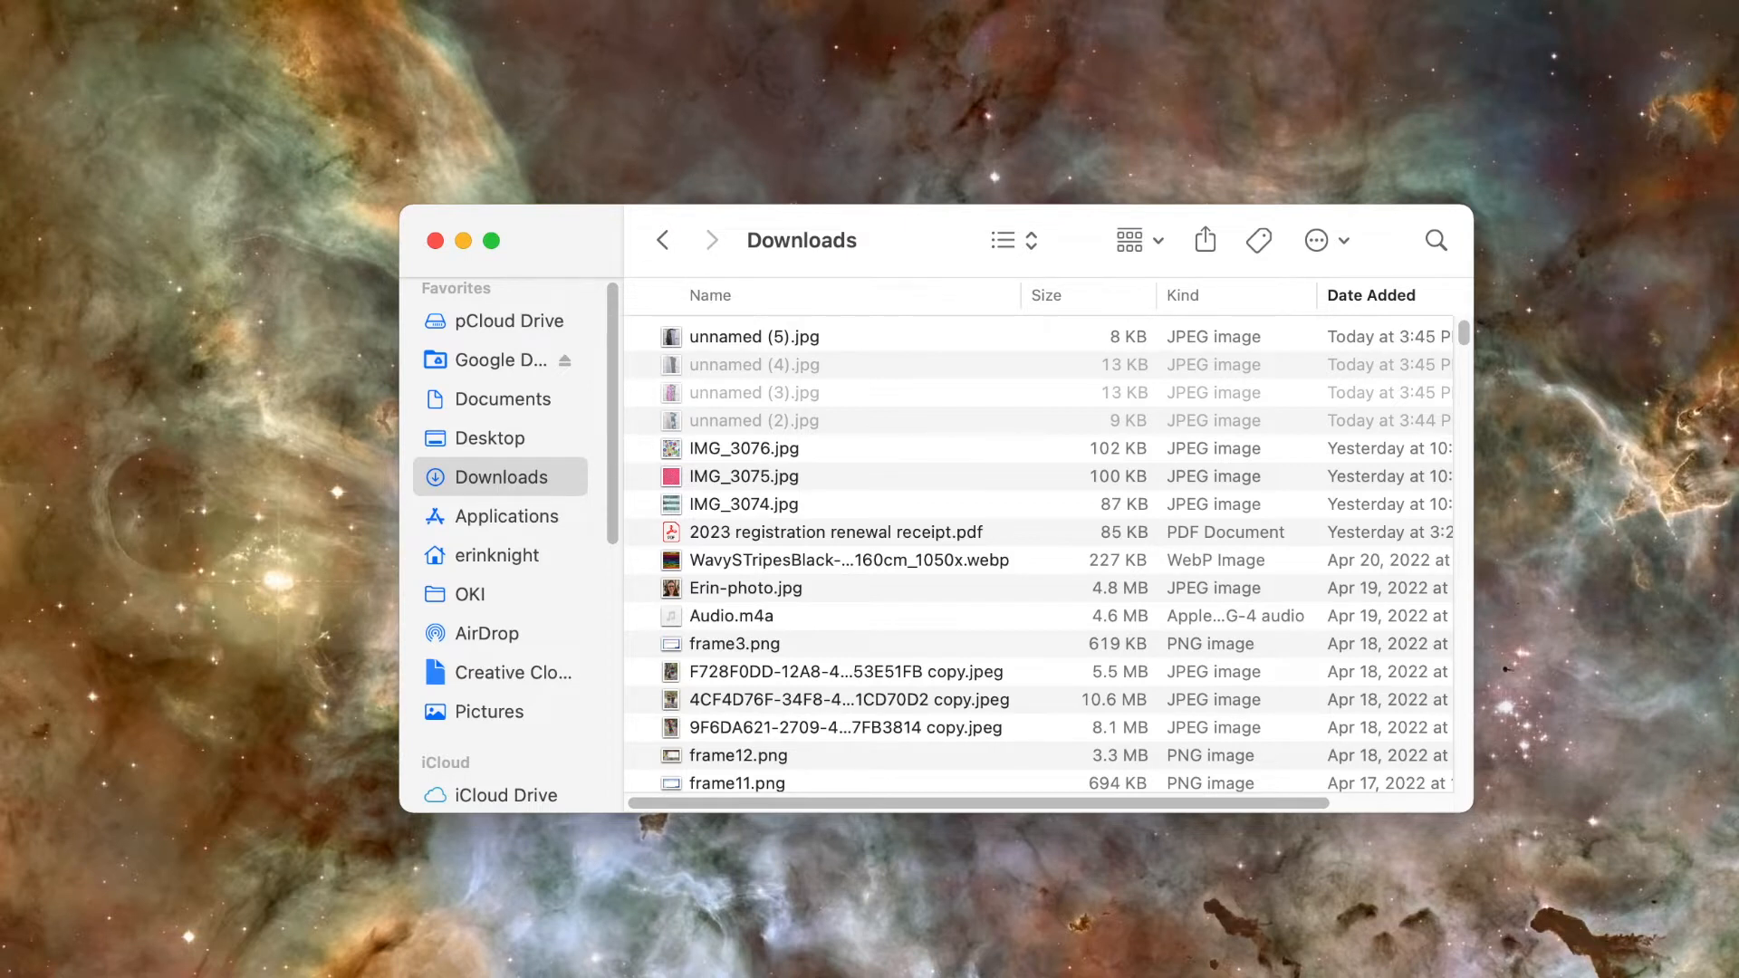
mouse_move(399, 107)
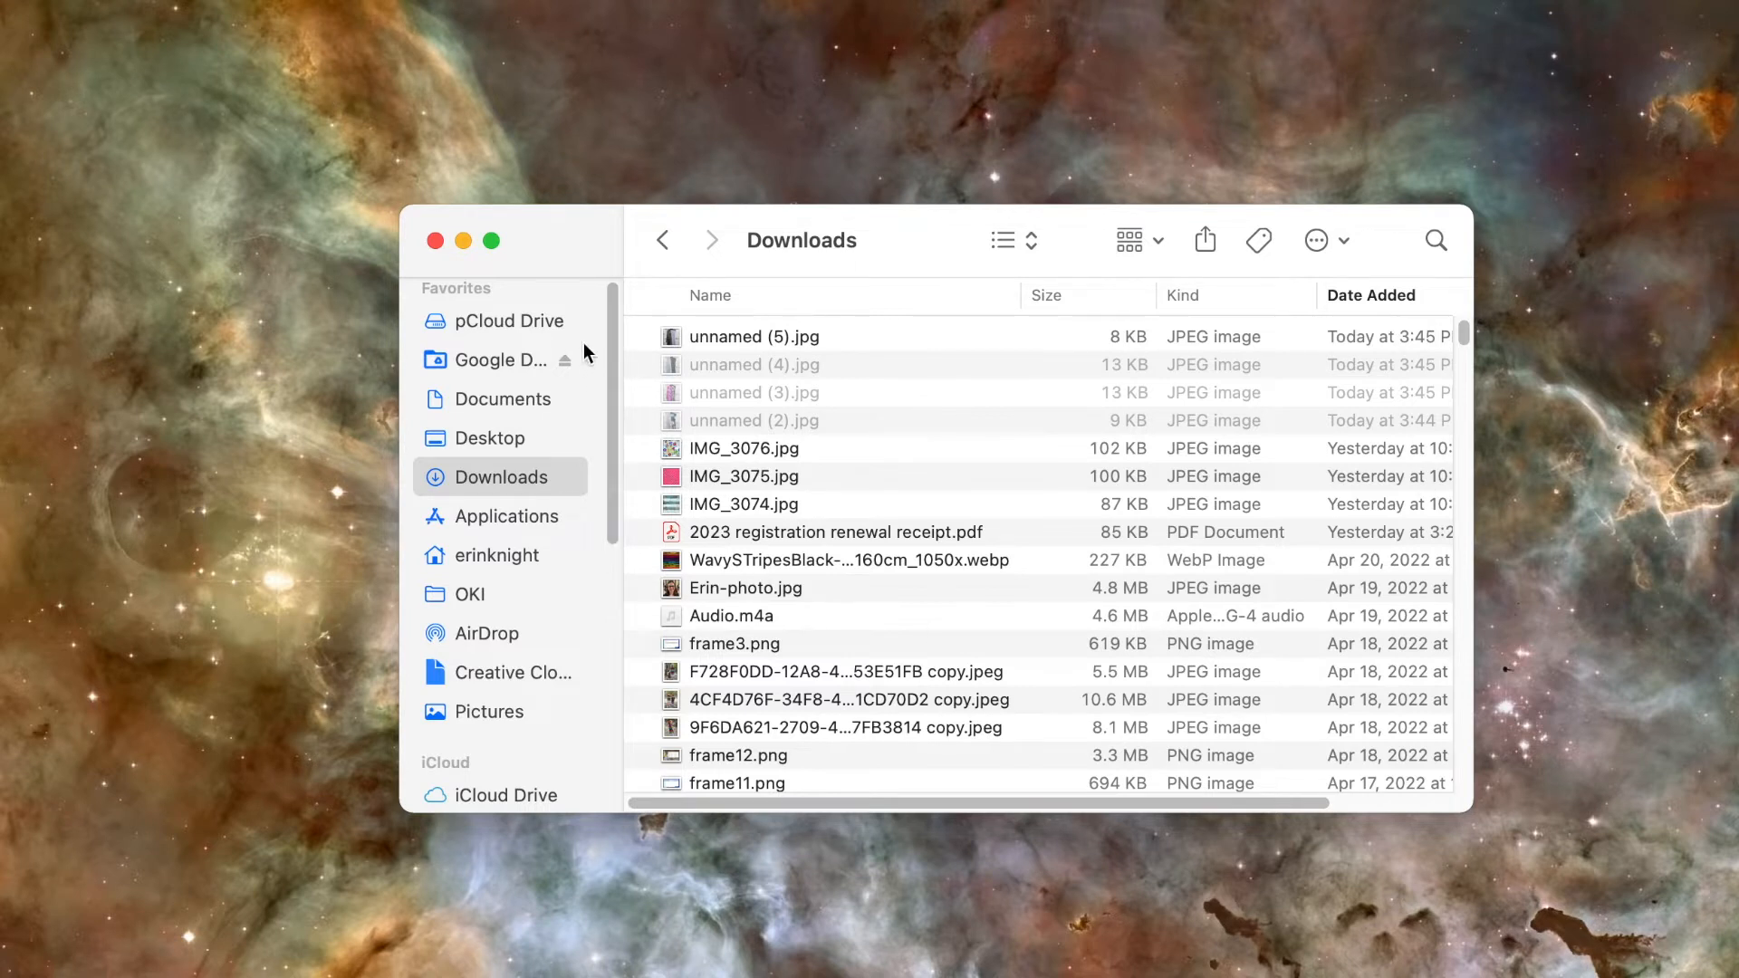
mouse_move(542, 234)
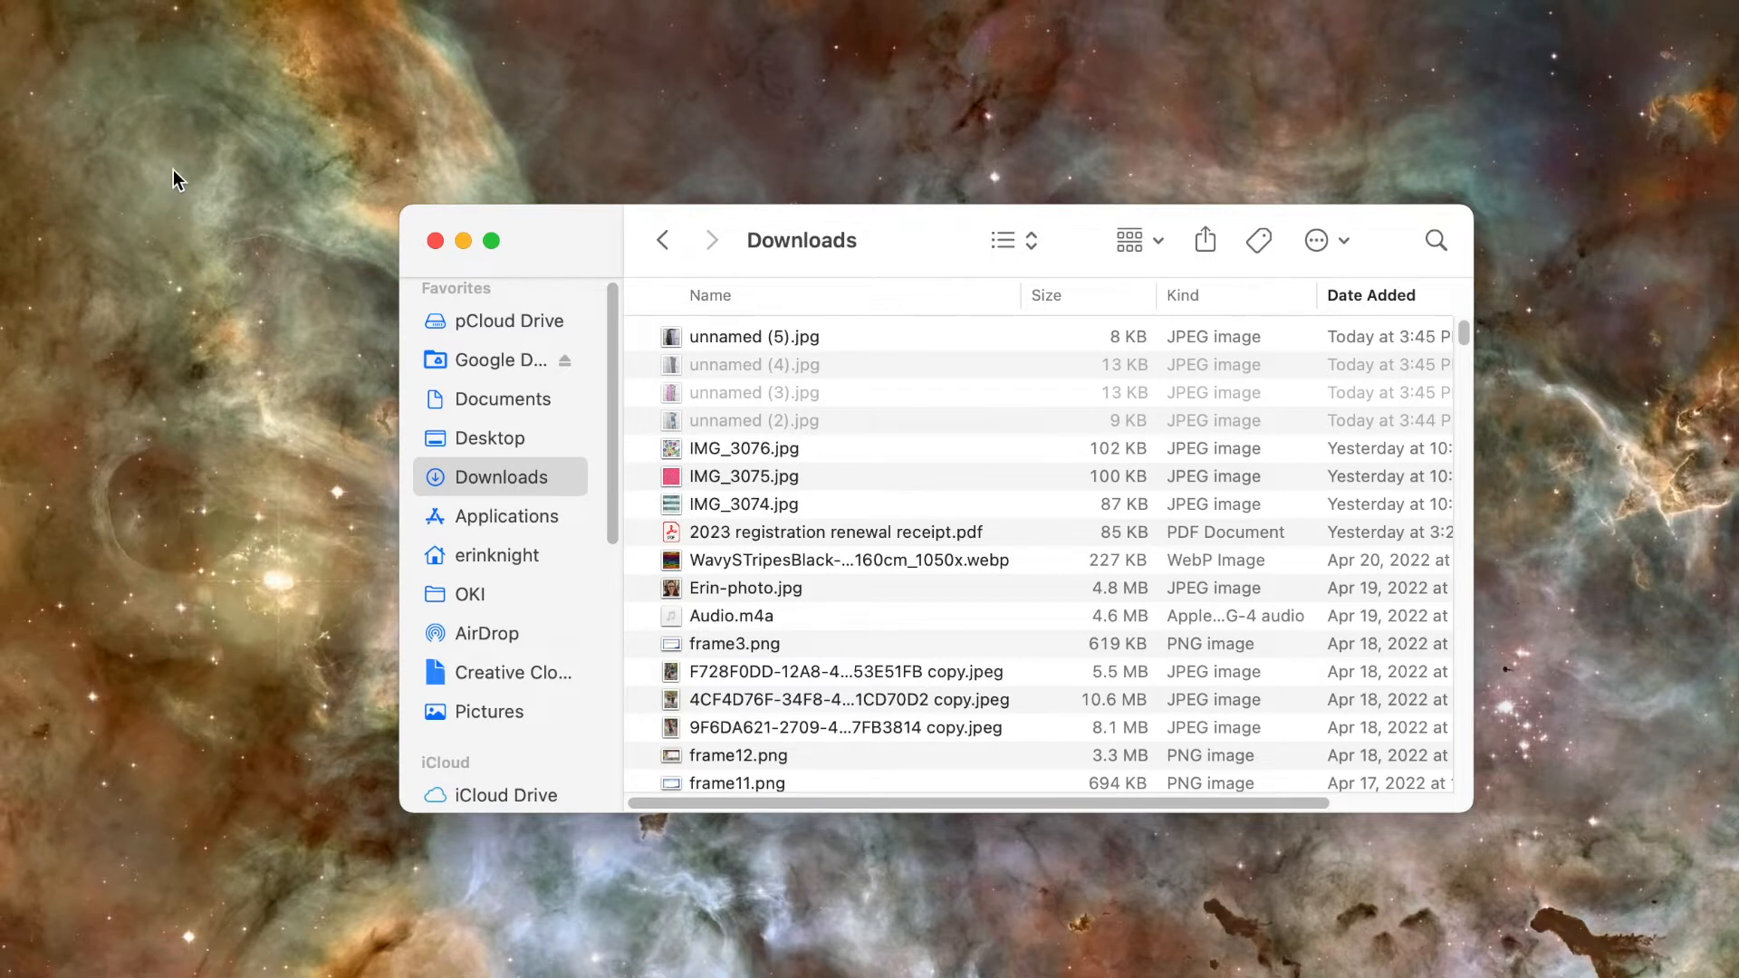
mouse_move(270, 290)
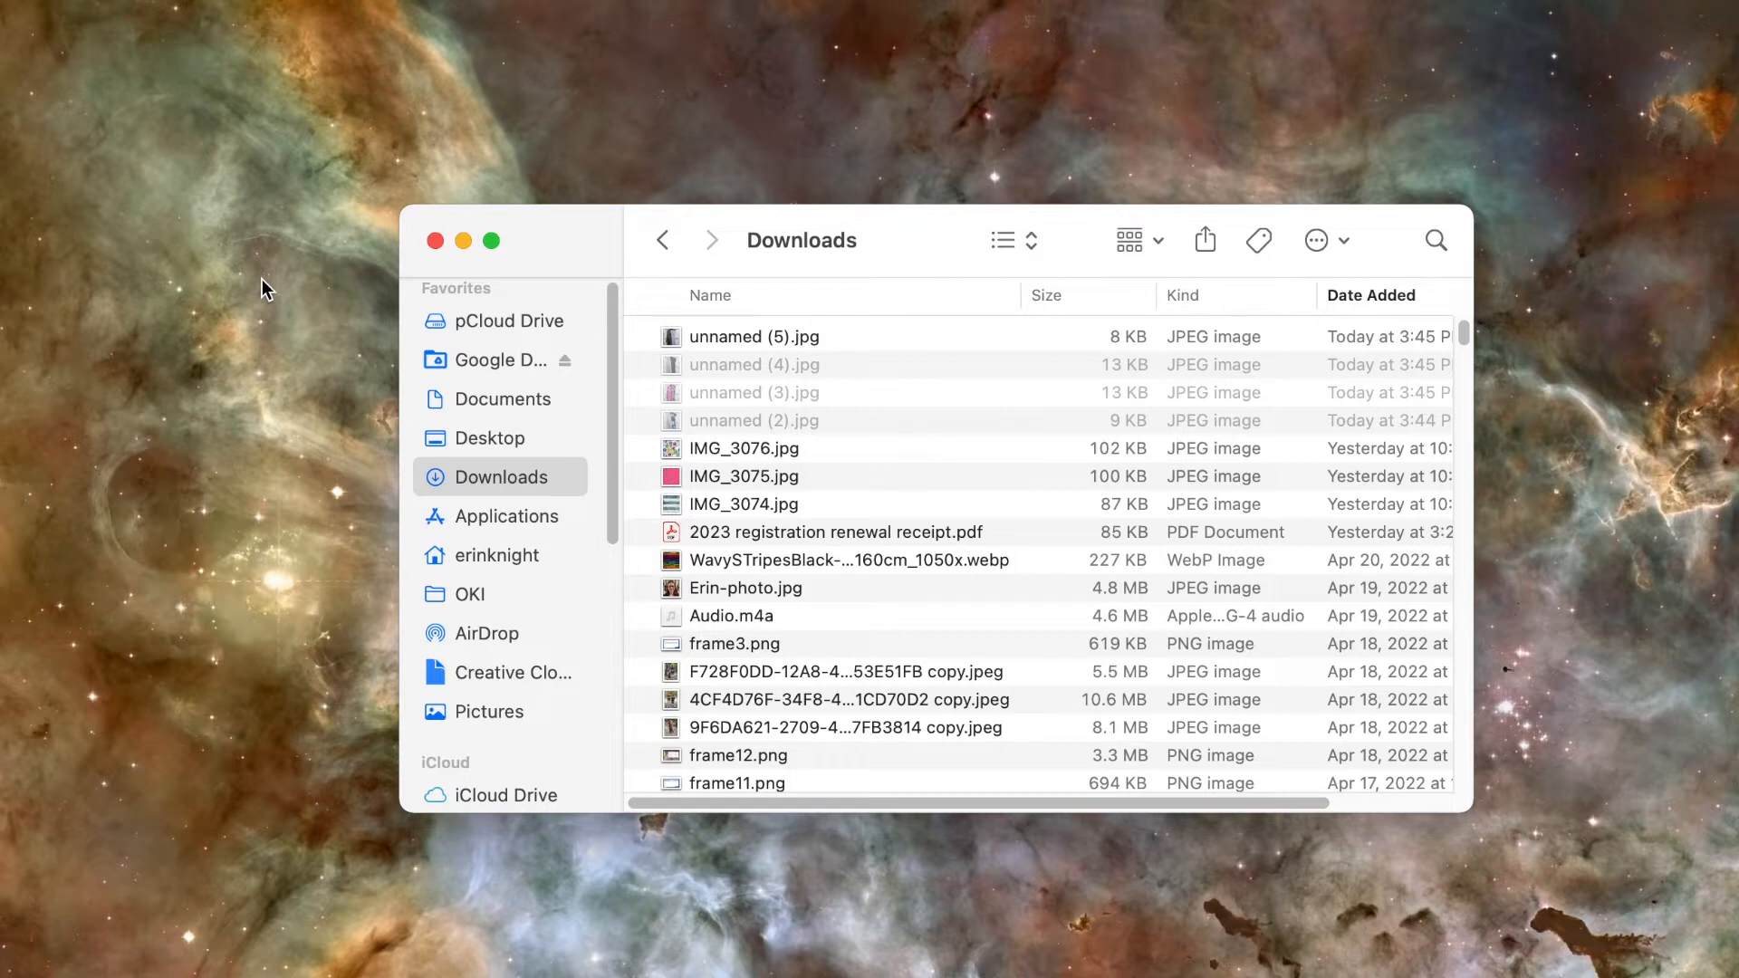
mouse_move(261, 283)
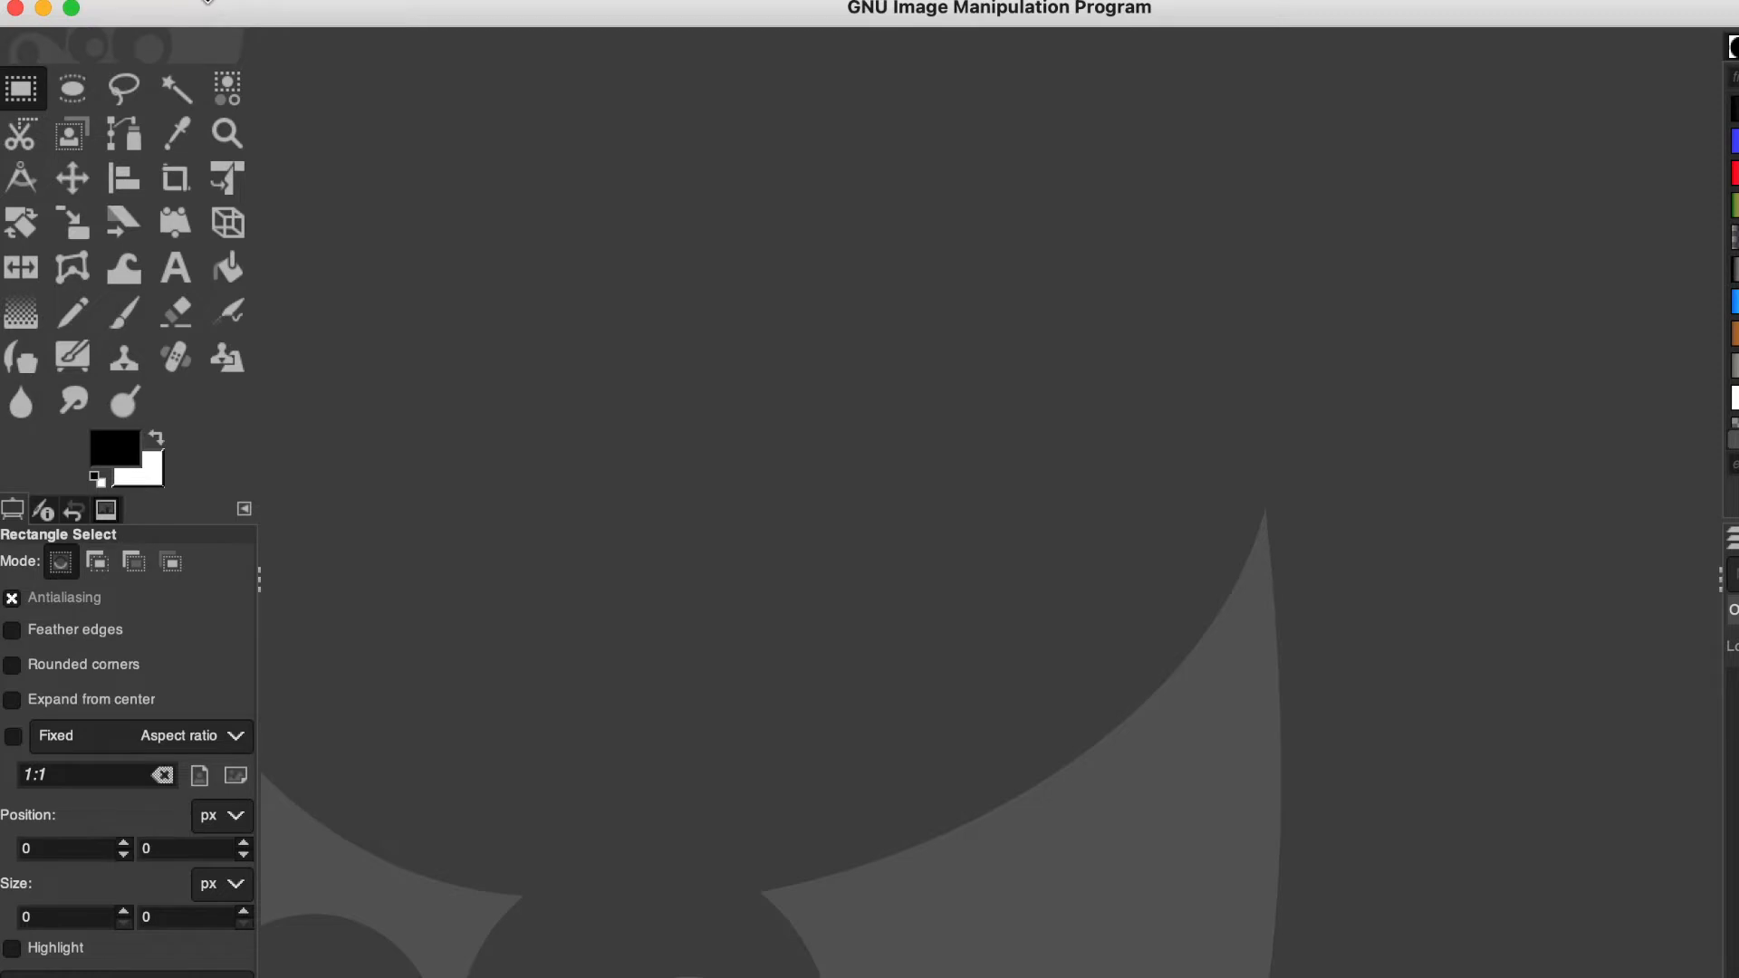
mouse_move(213, 15)
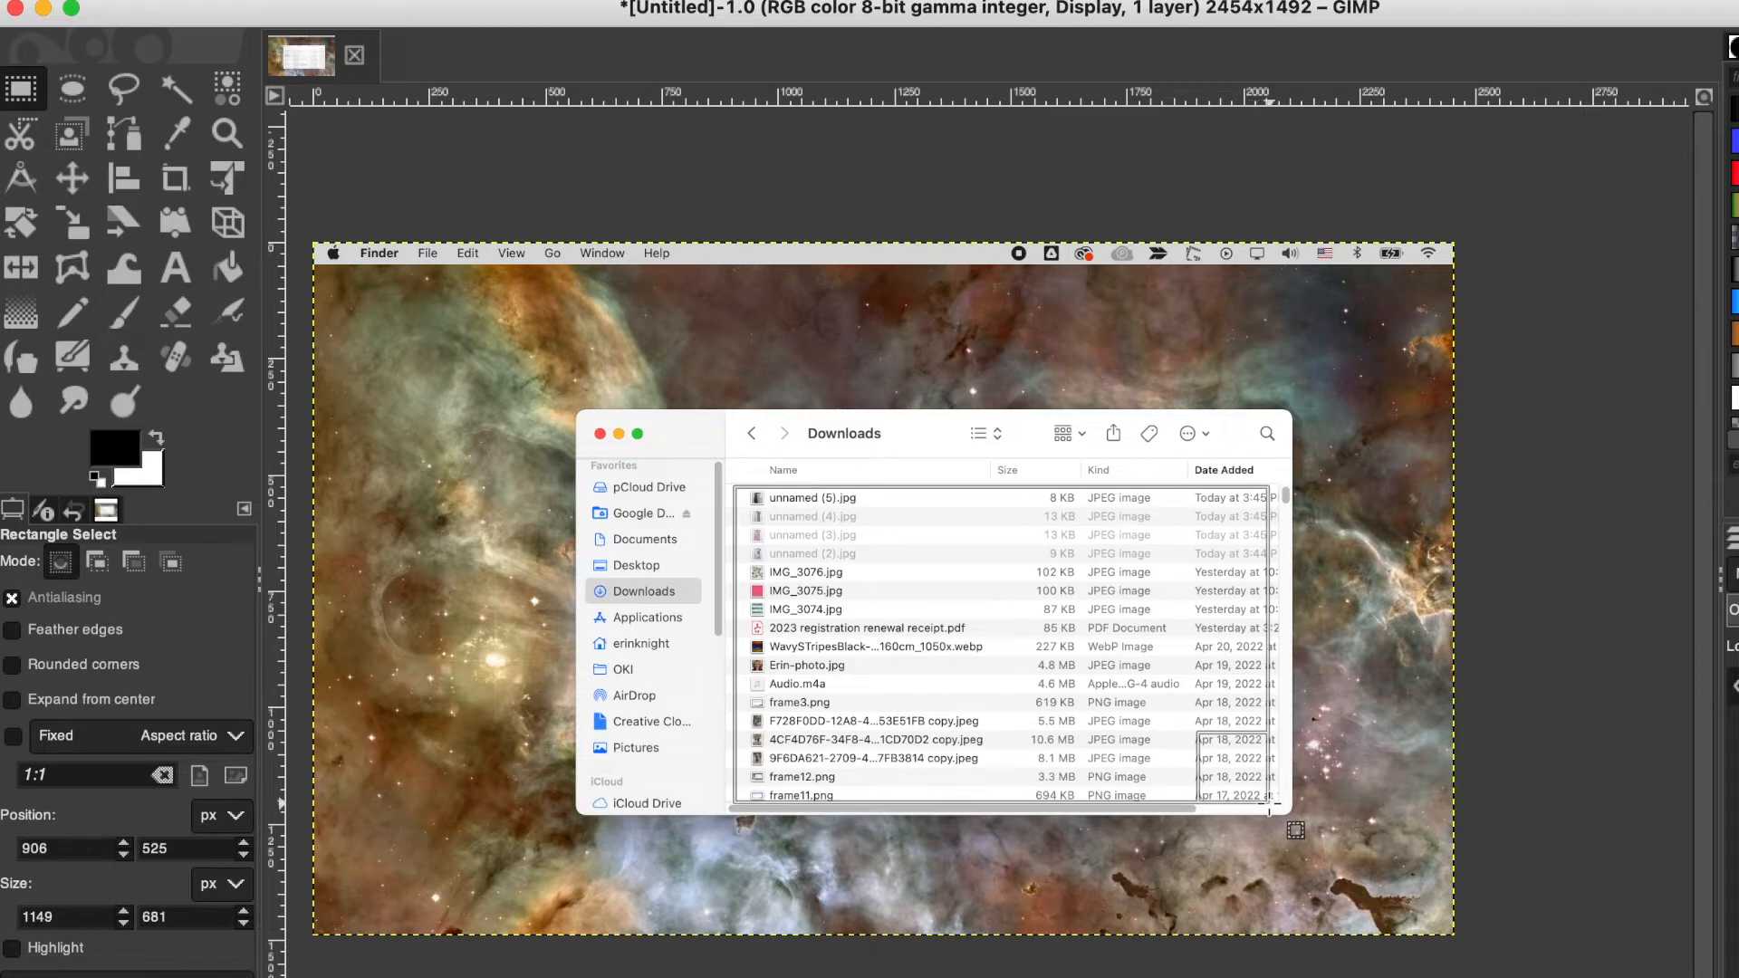
Apply Gaussian Blur to the Downloads file names and the desktop menu bar.
click(910, 11)
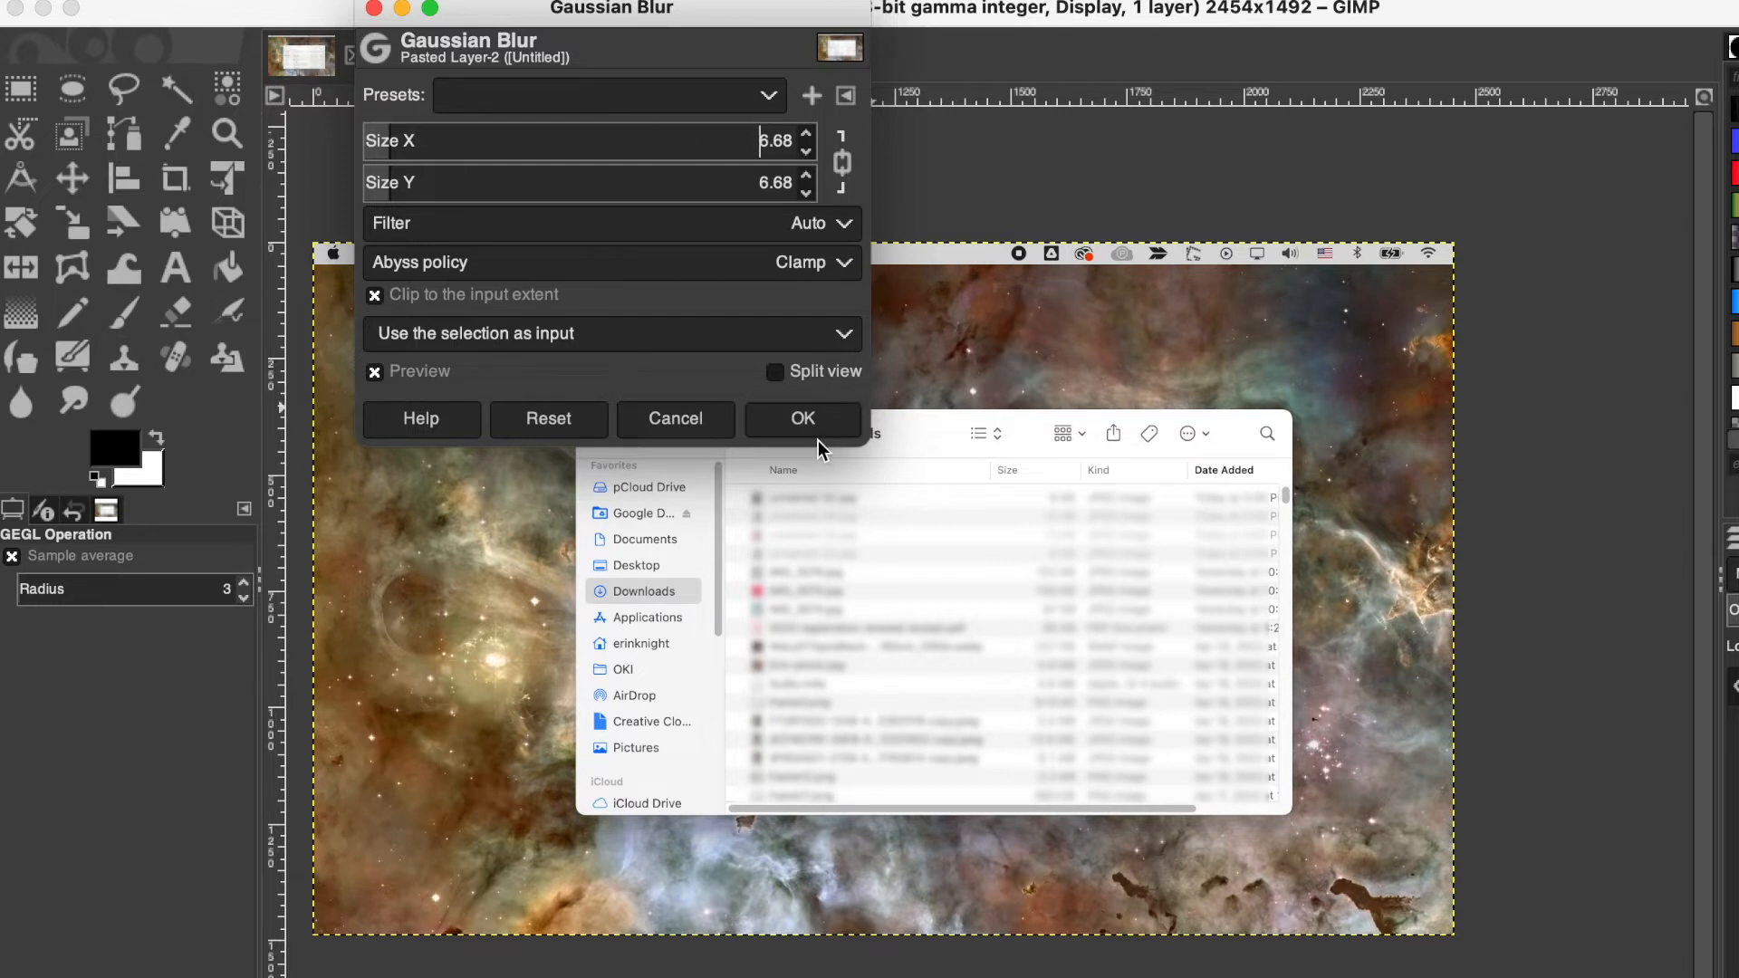
click(804, 420)
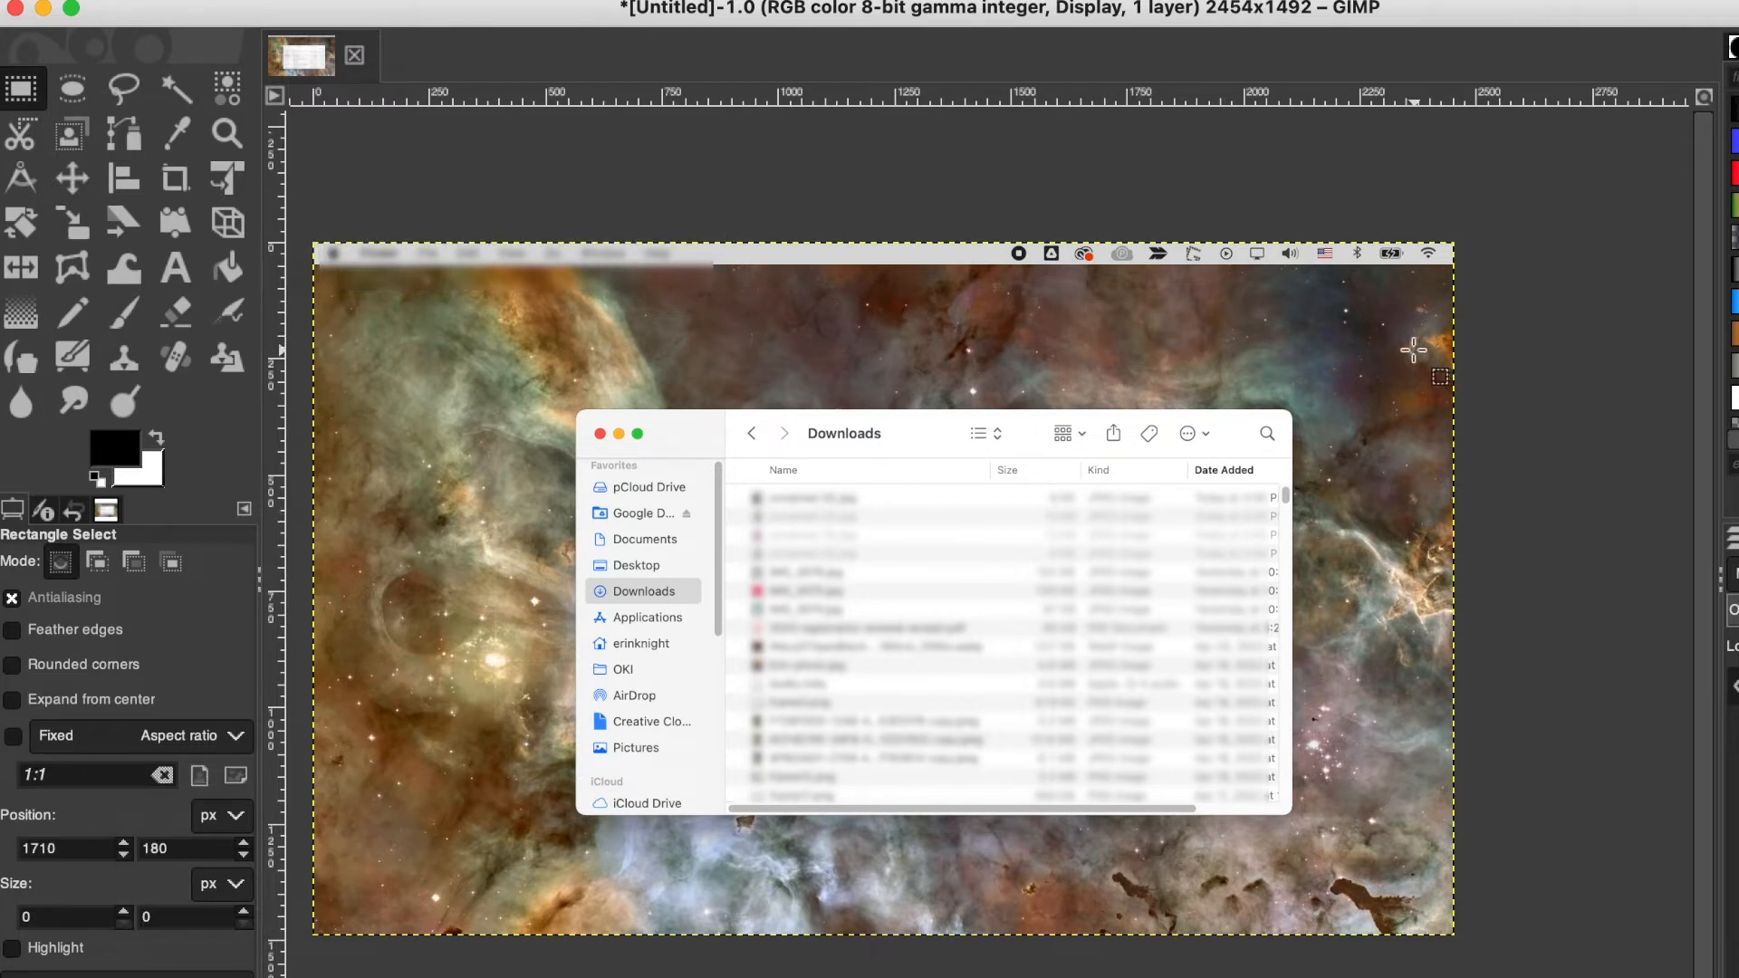
mouse_move(1280, 288)
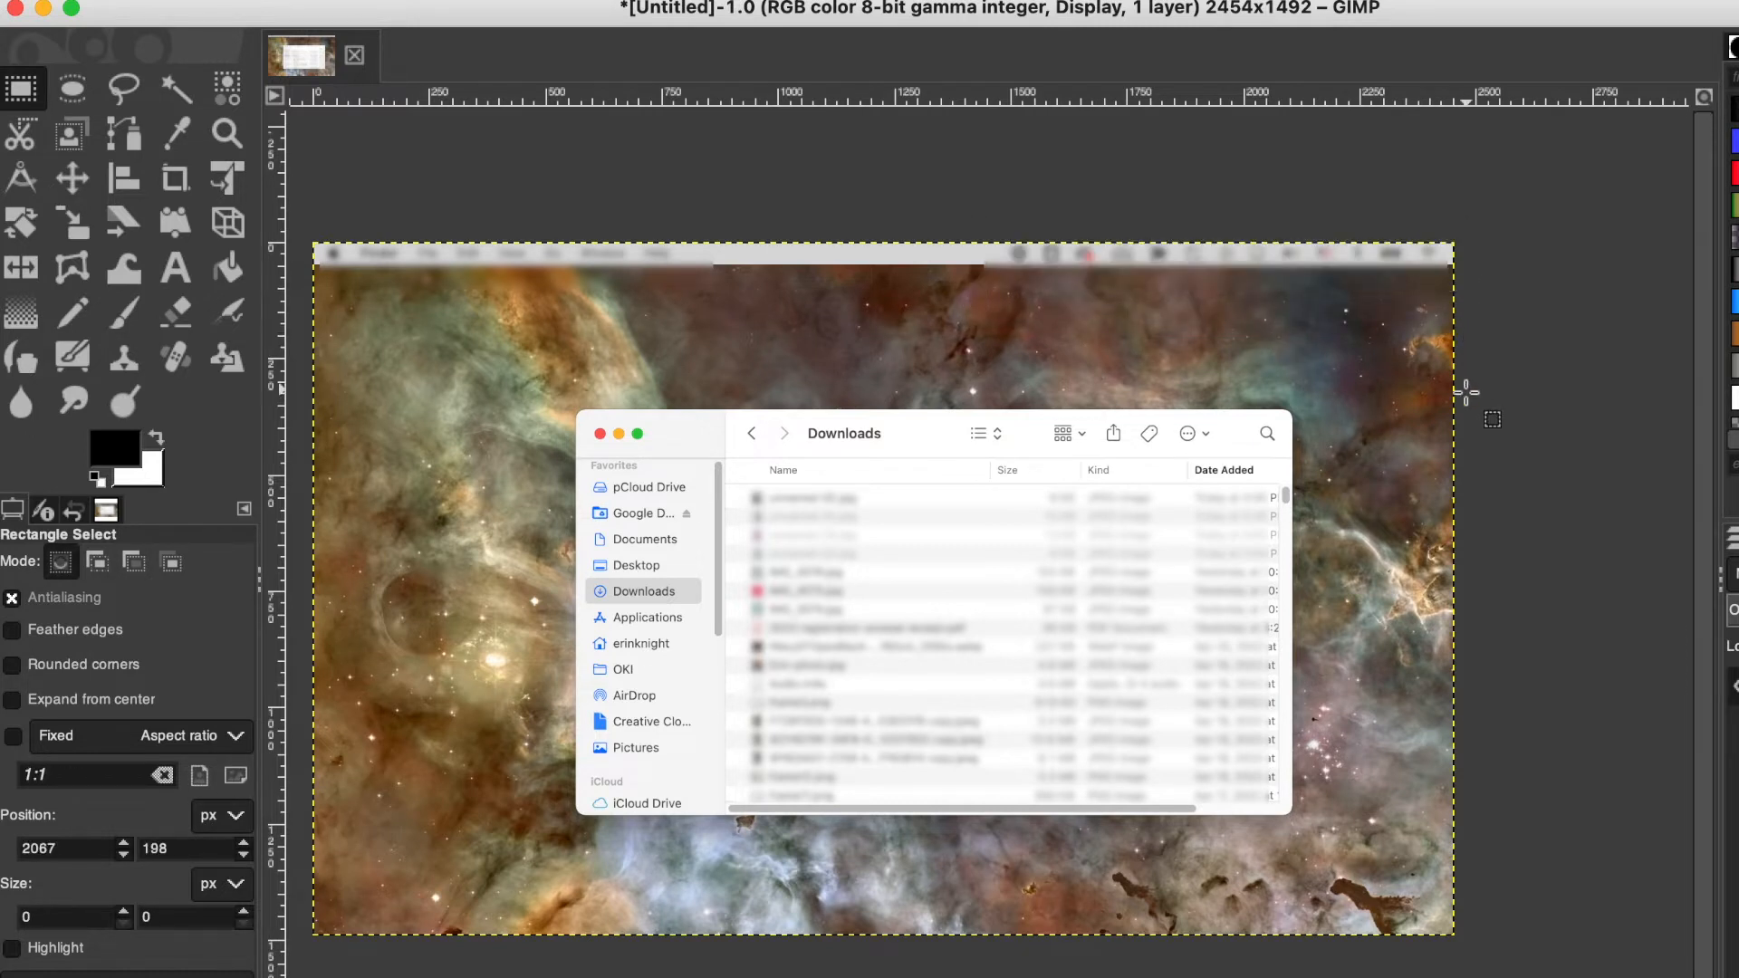
mouse_move(1201, 735)
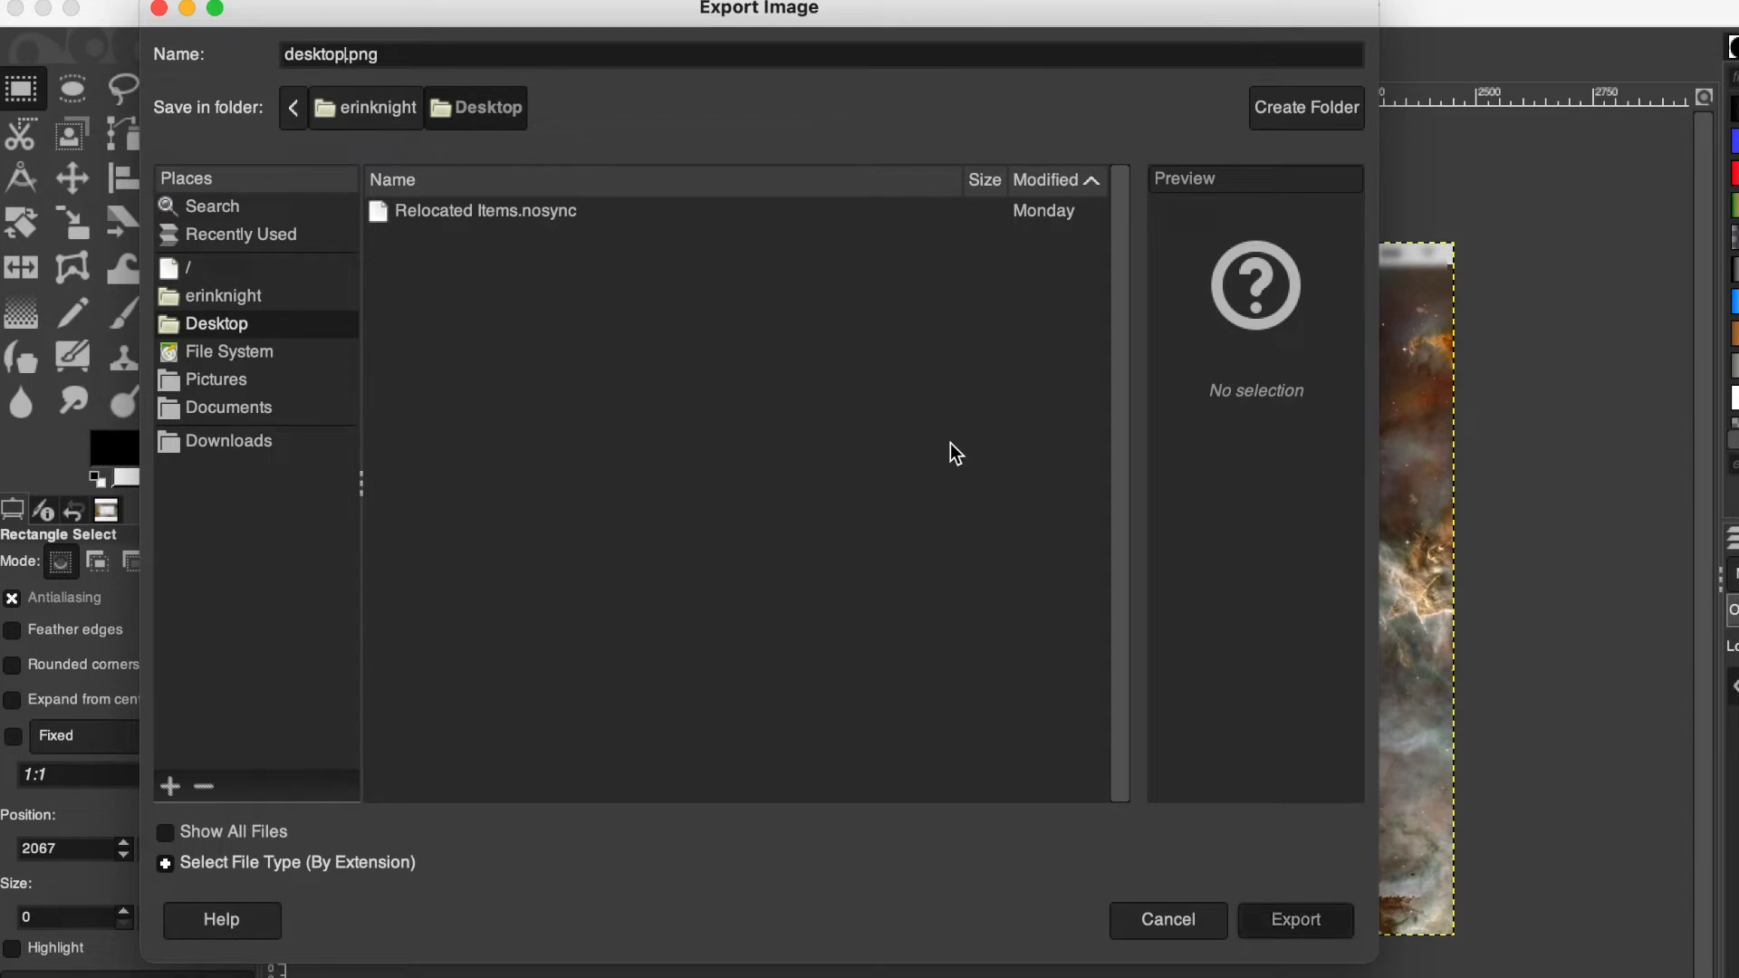
Export the blurred screenshot to the Desktop as desktop.png.
click(1293, 919)
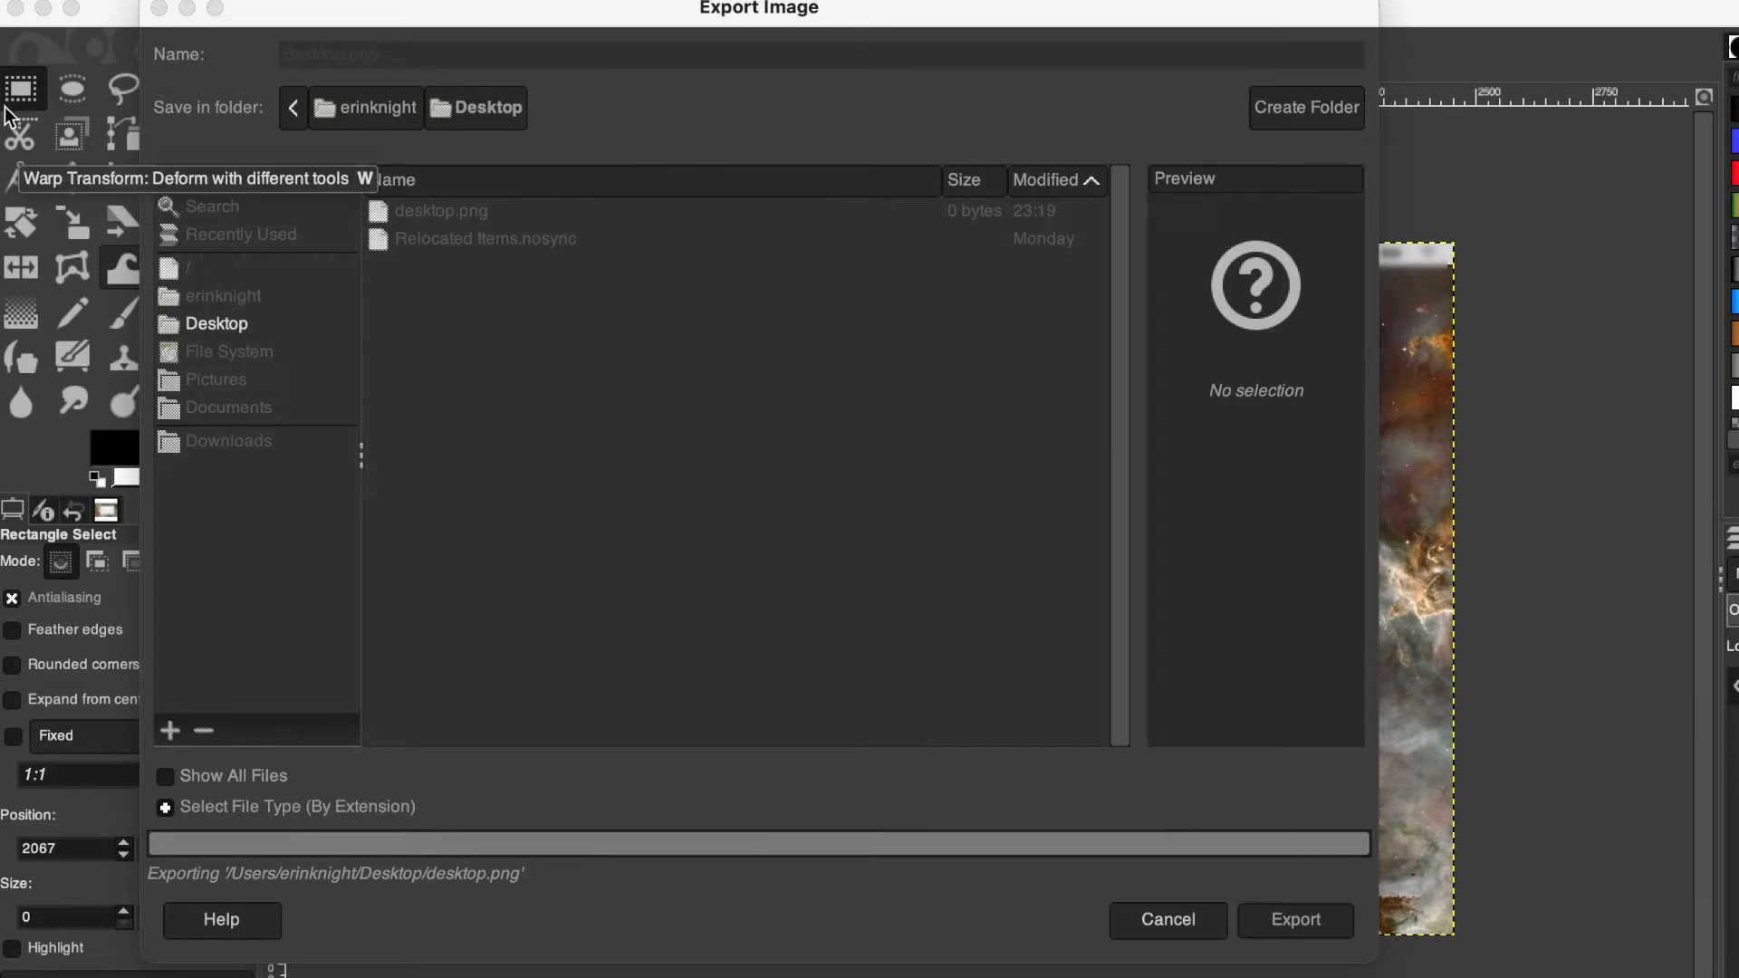
click(1294, 920)
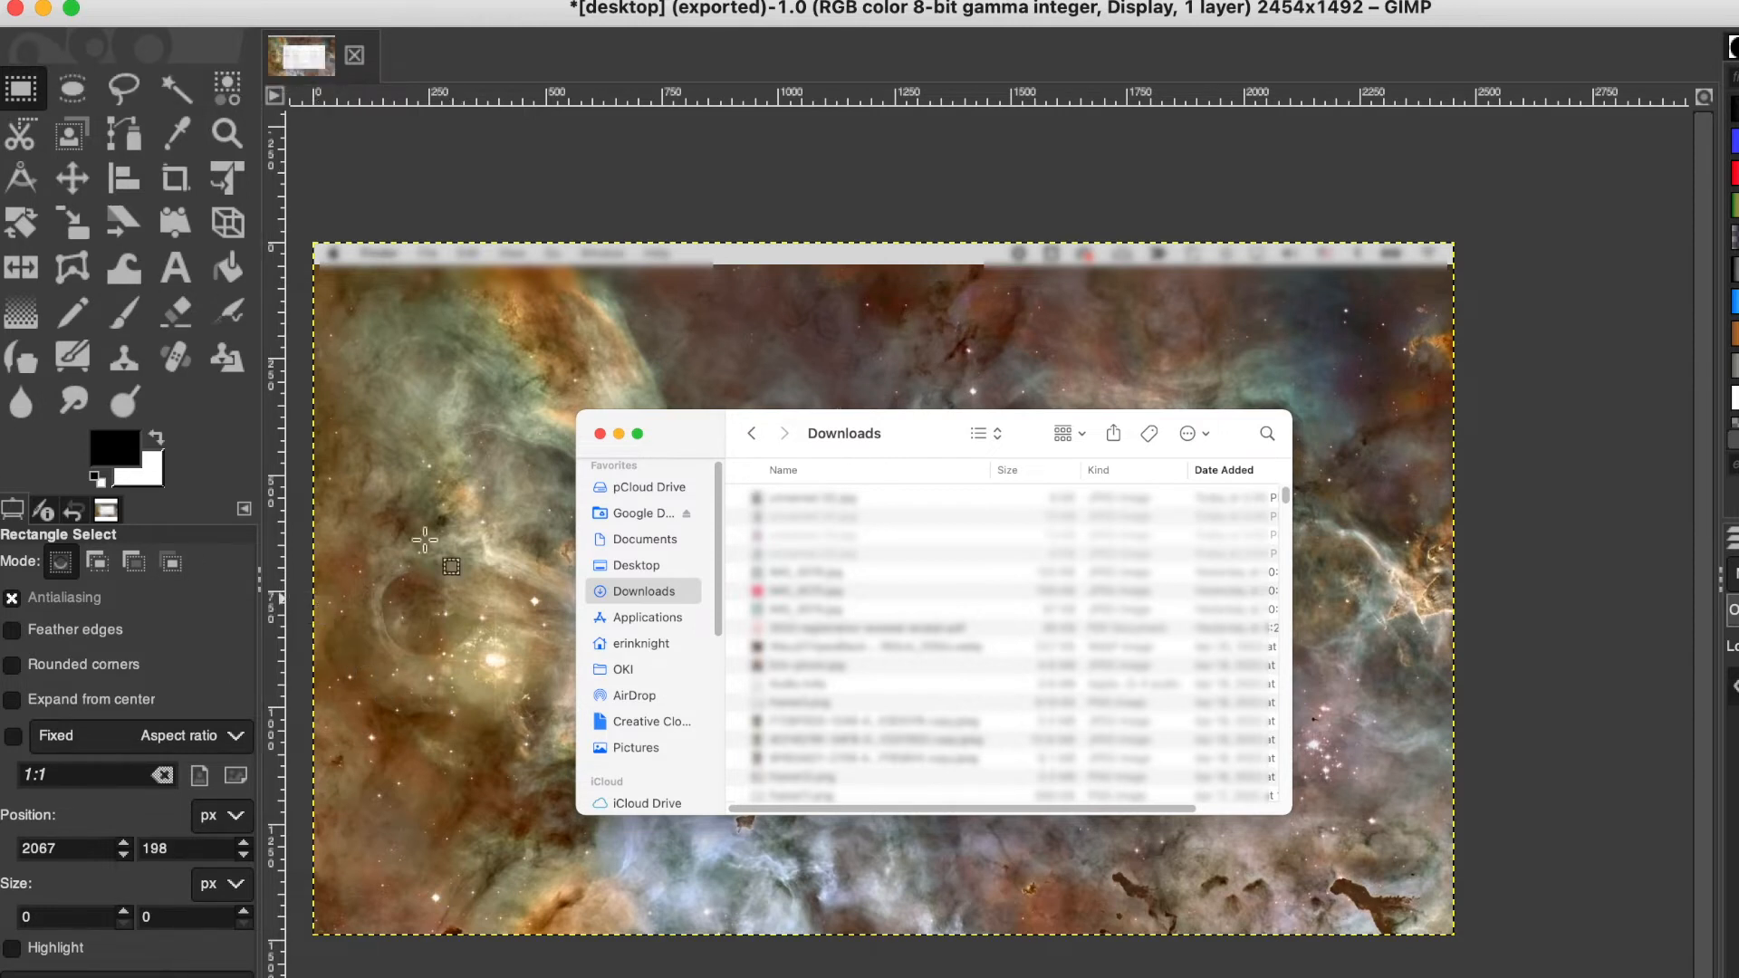
mouse_move(544, 345)
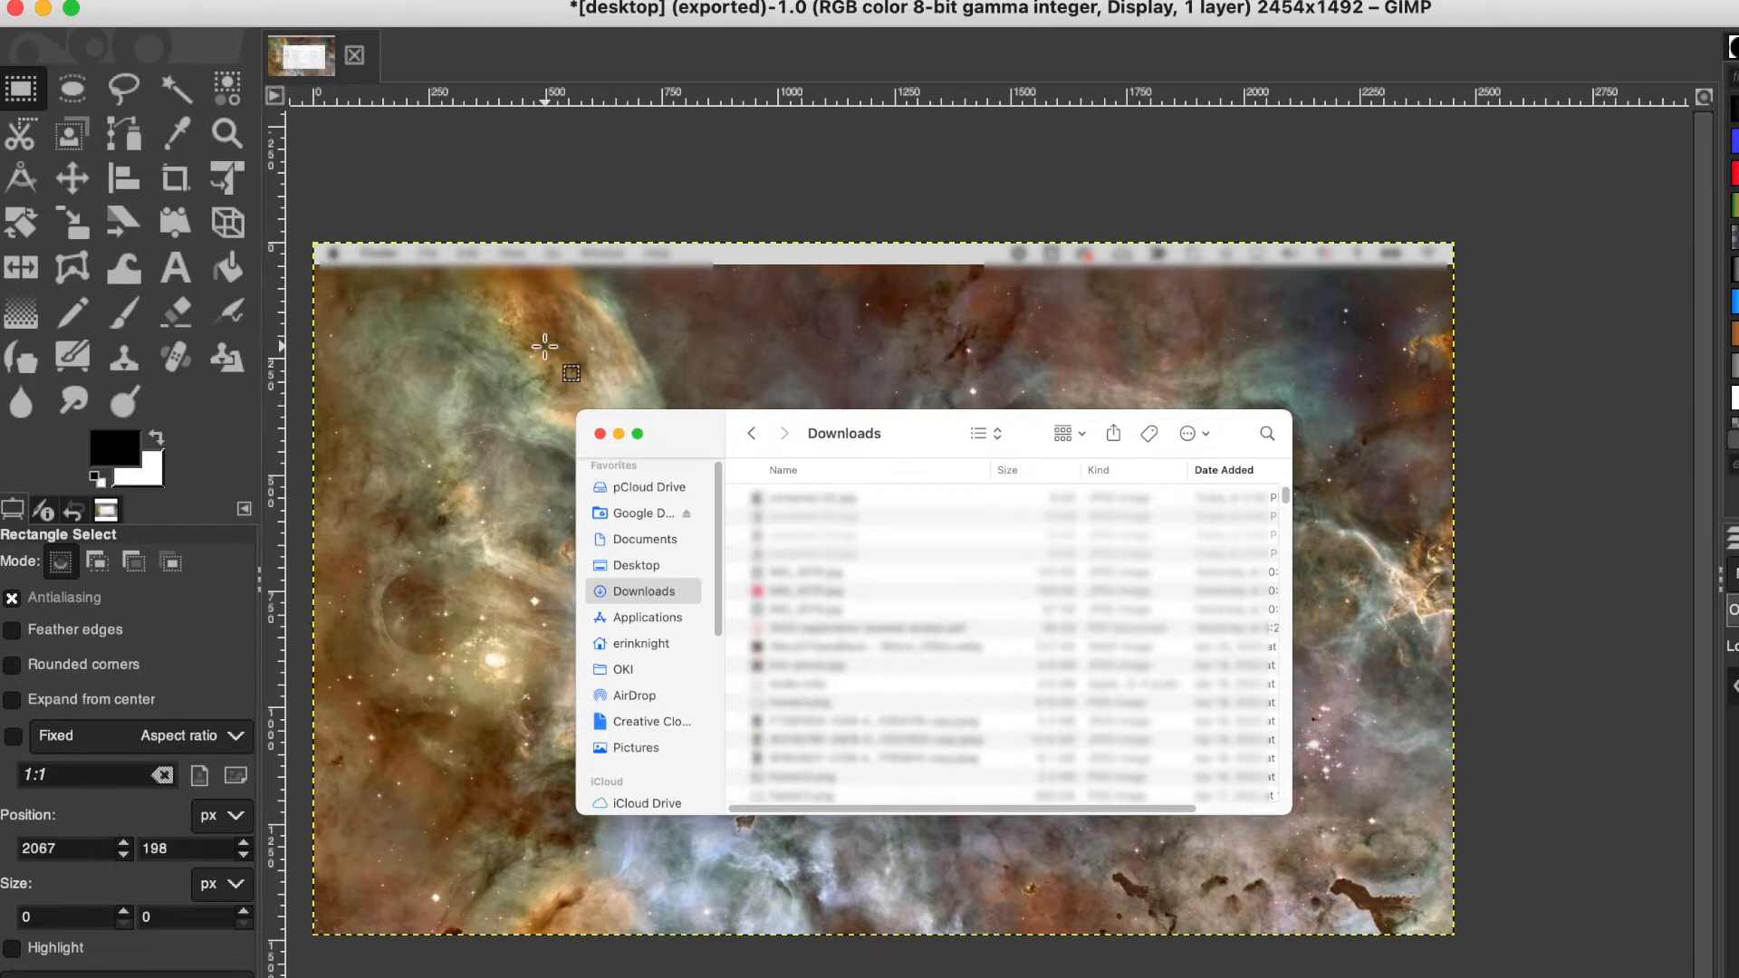
mouse_move(1037, 837)
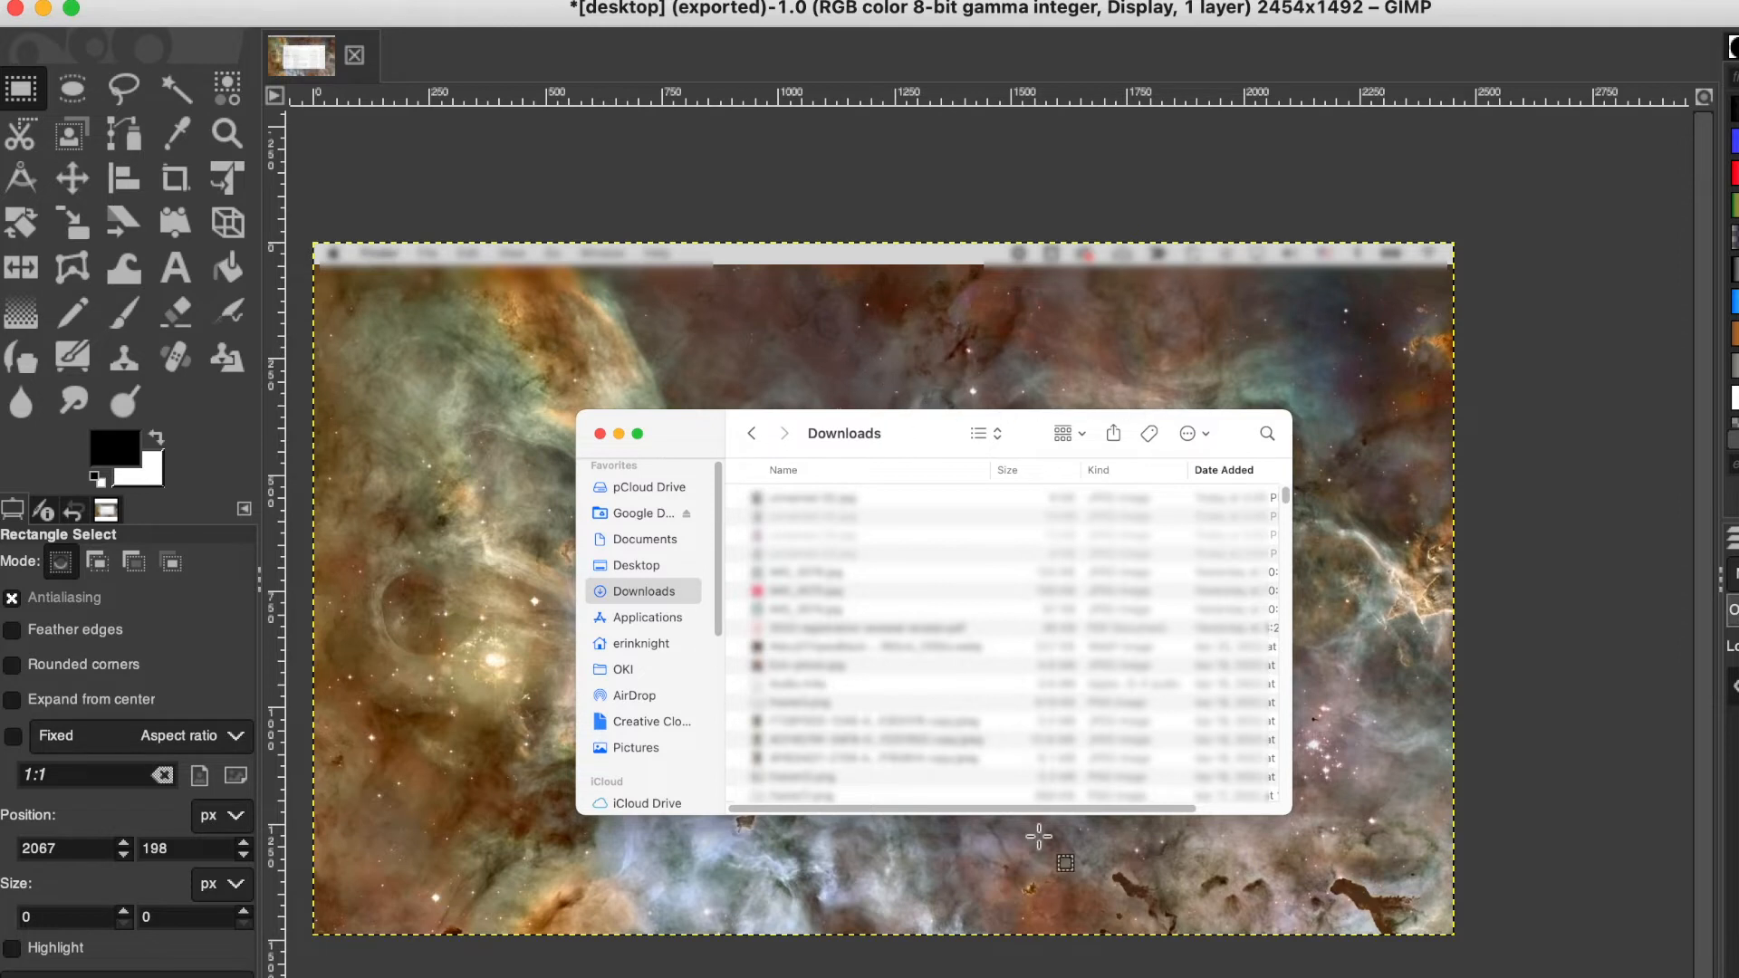
mouse_move(1550, 186)
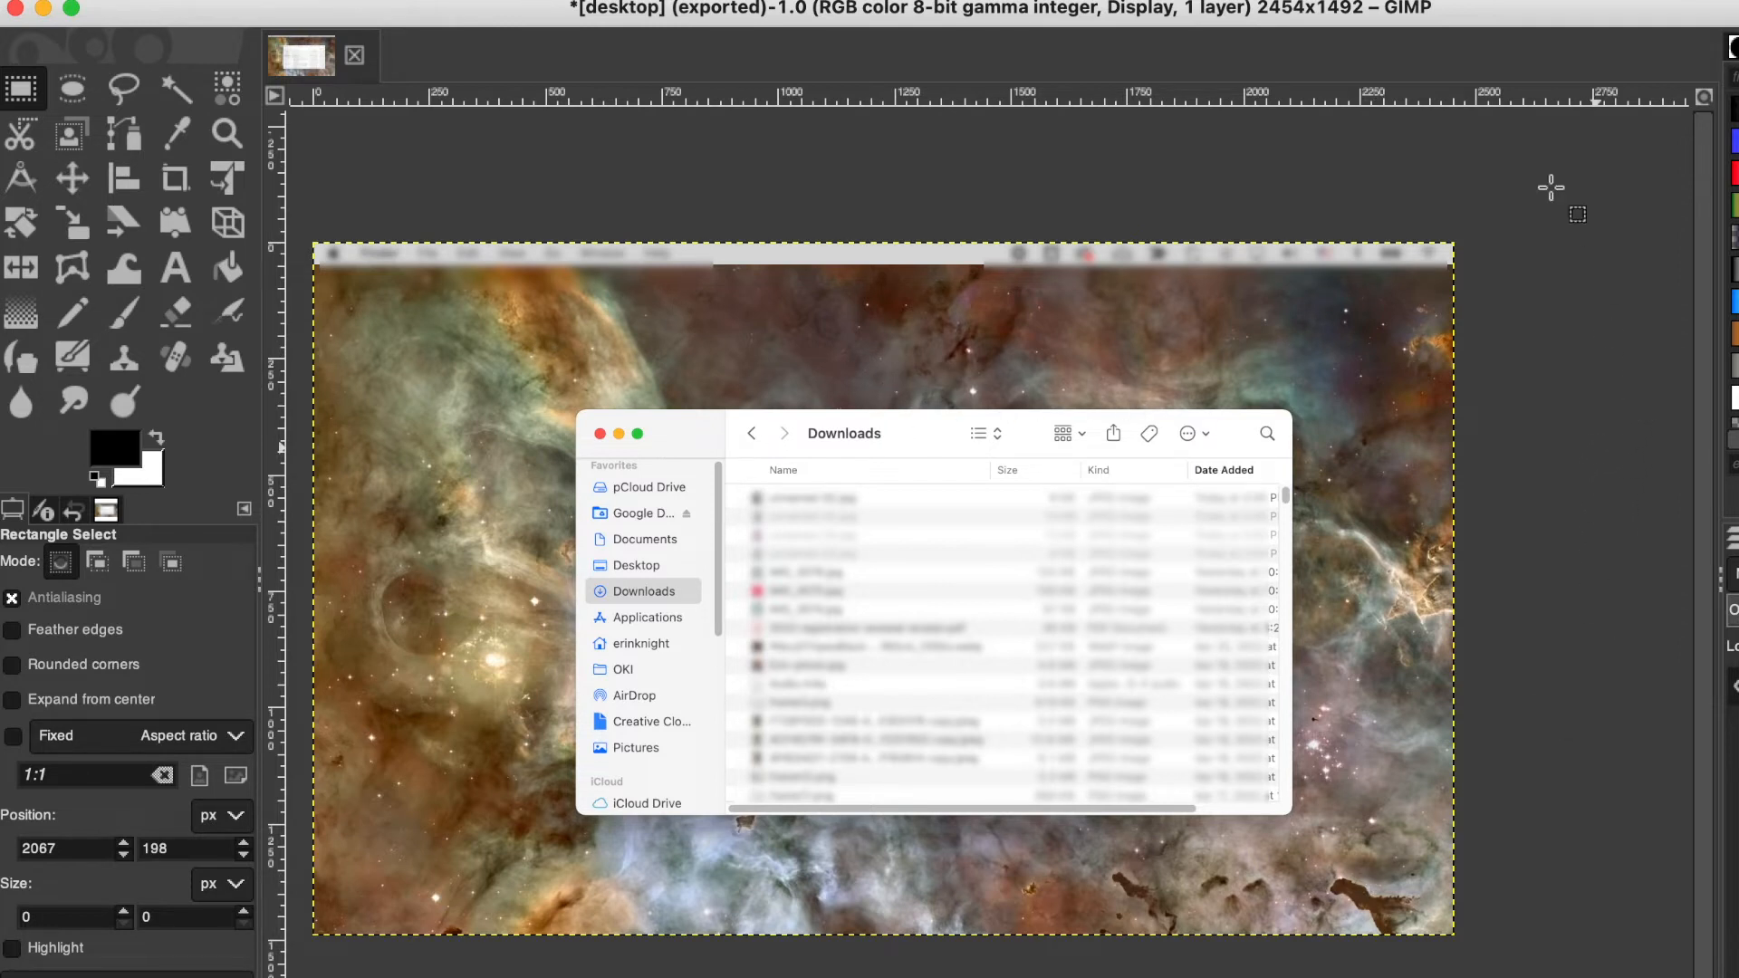
mouse_move(1686, 246)
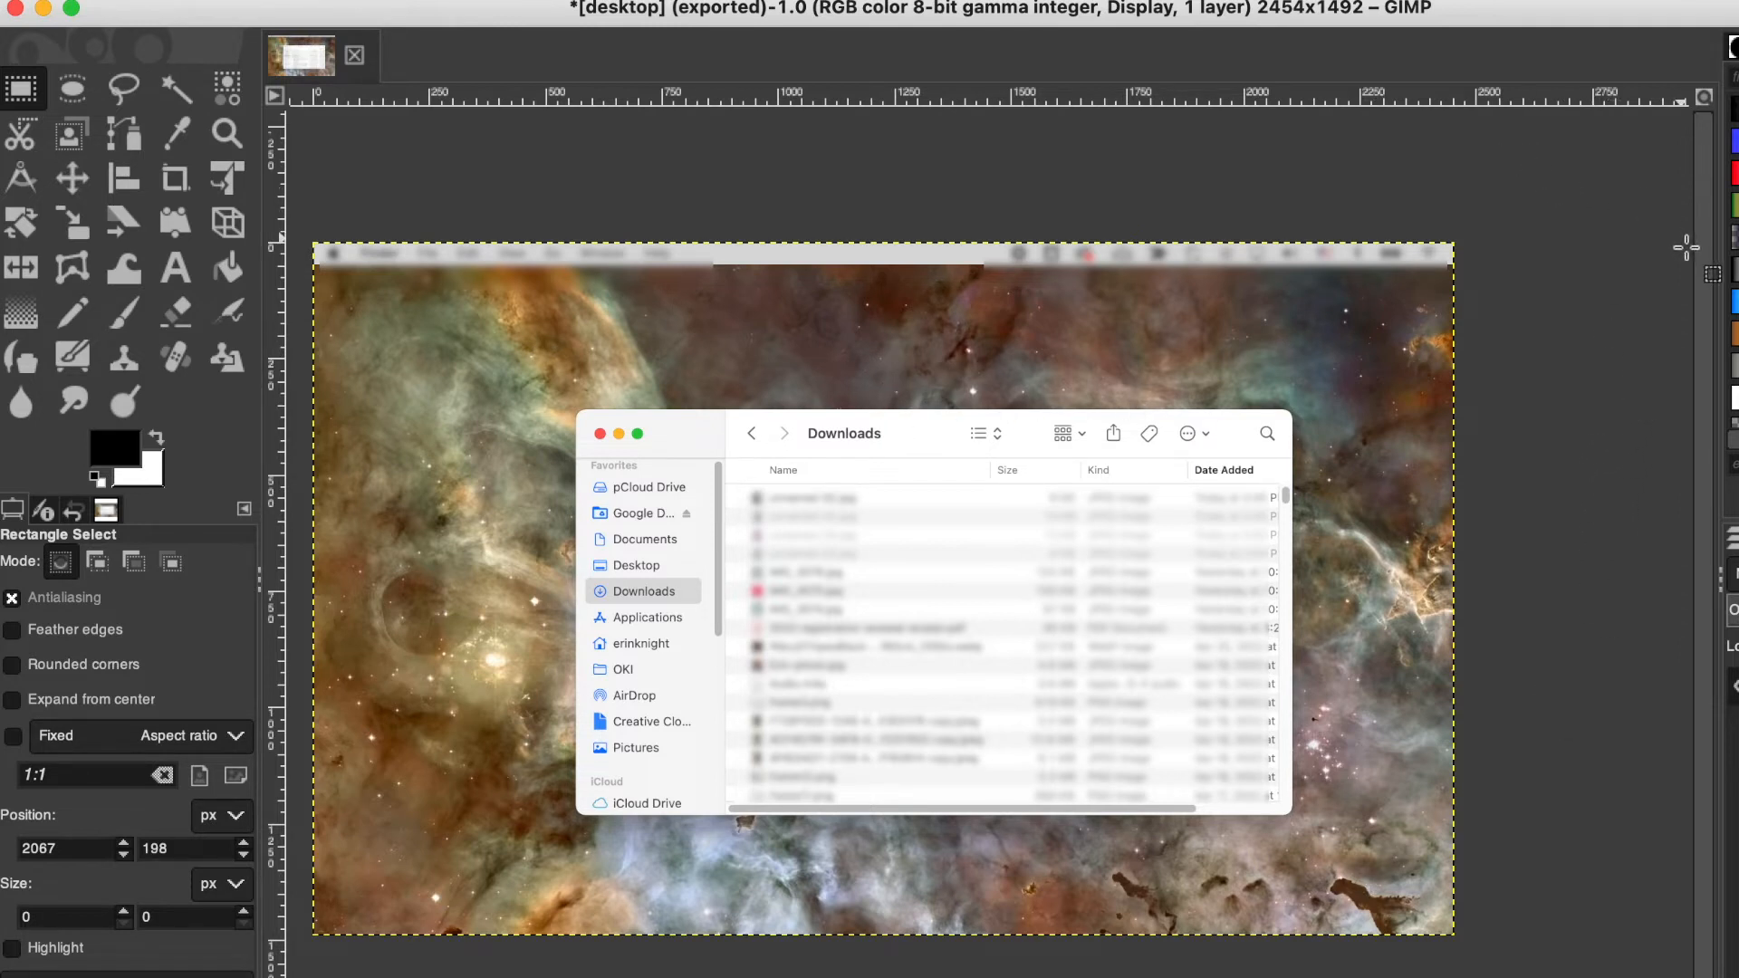
mouse_move(1108, 382)
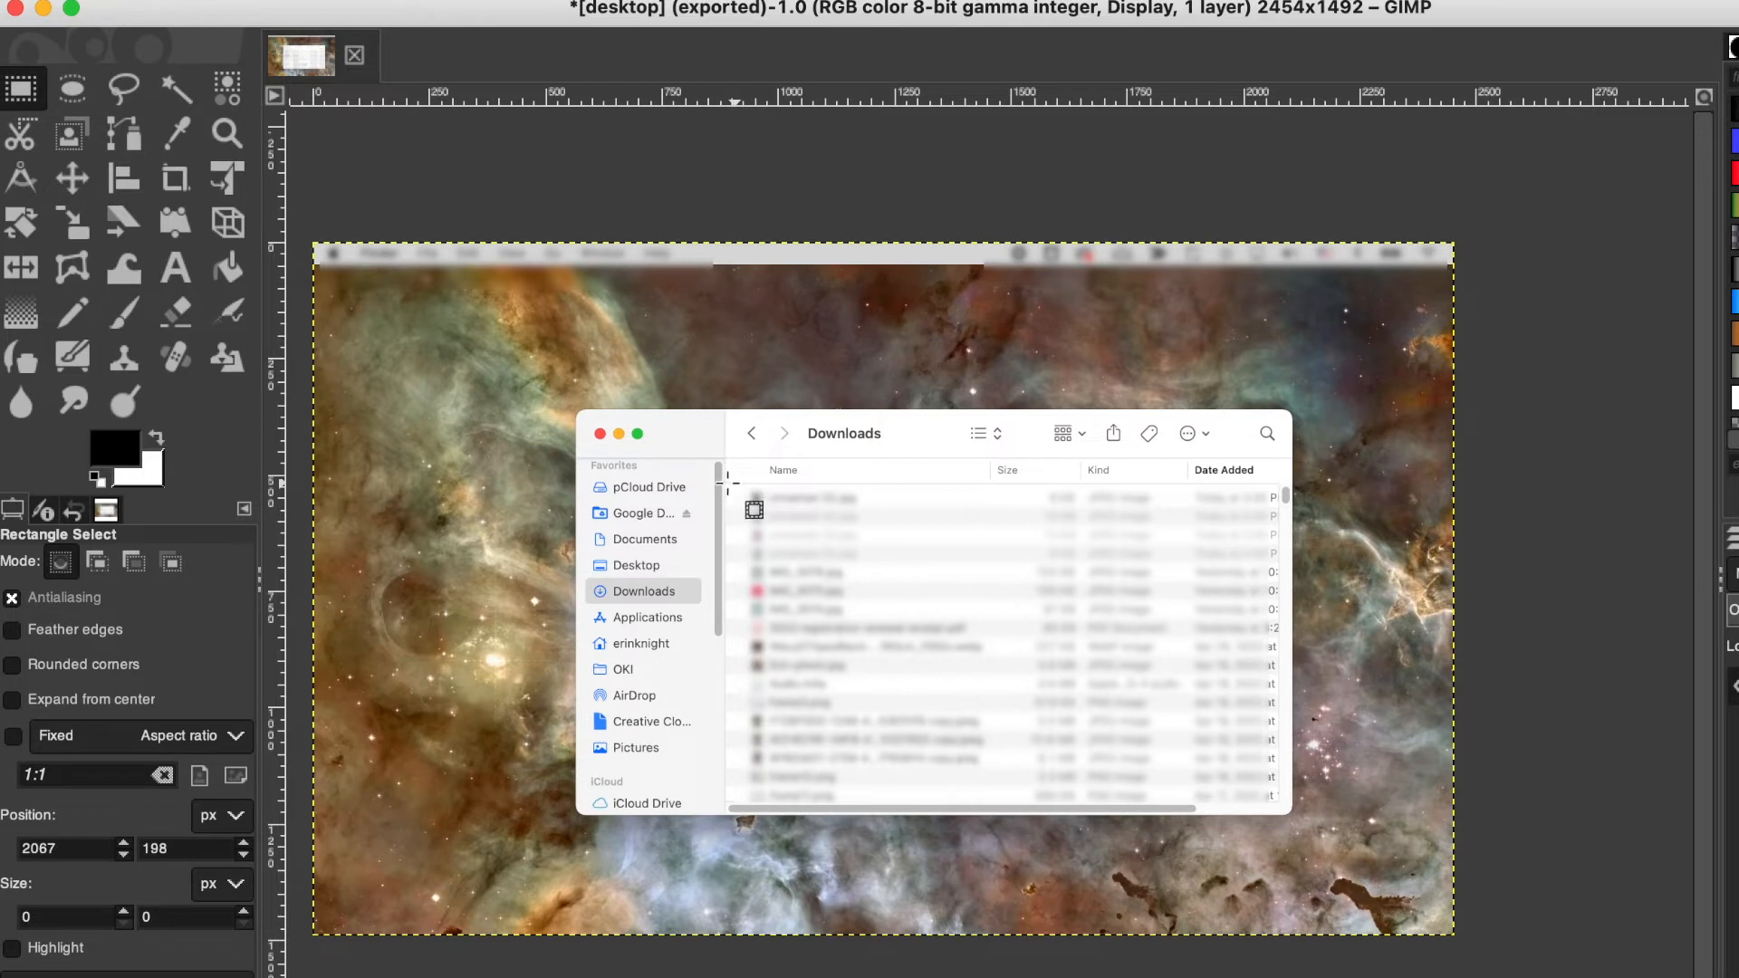
Select the blurred file list and crop the image to it (1176×693).
drag(727, 483, 1270, 809)
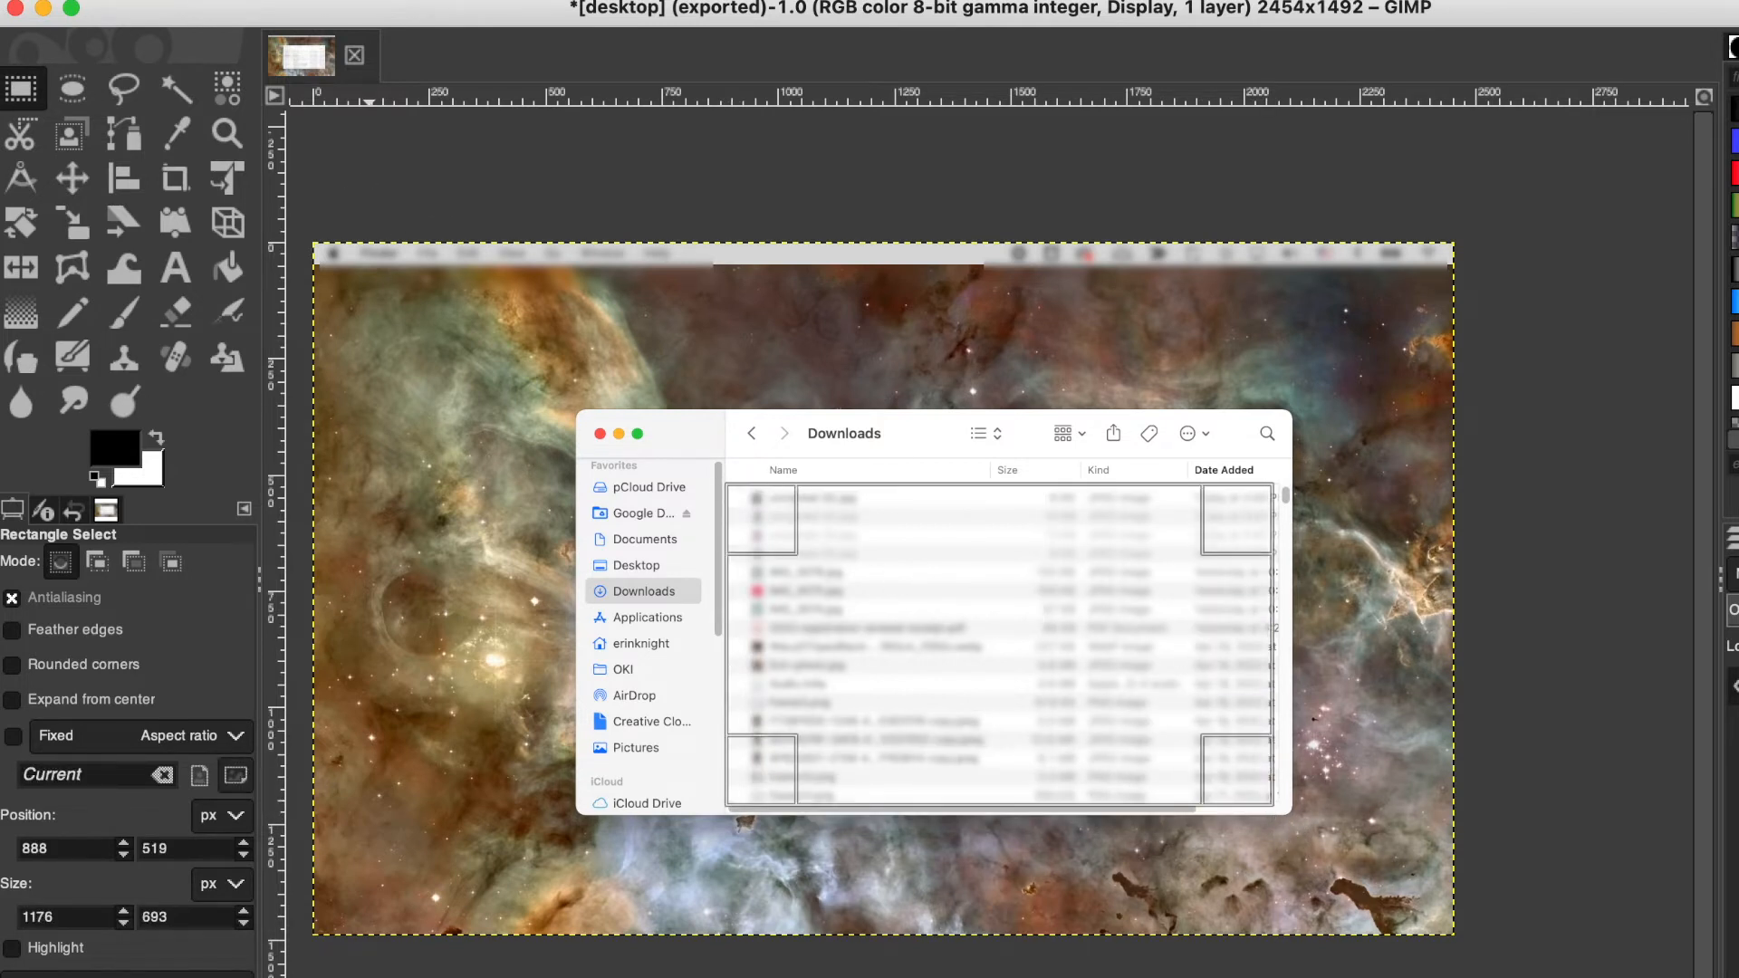
click(518, 9)
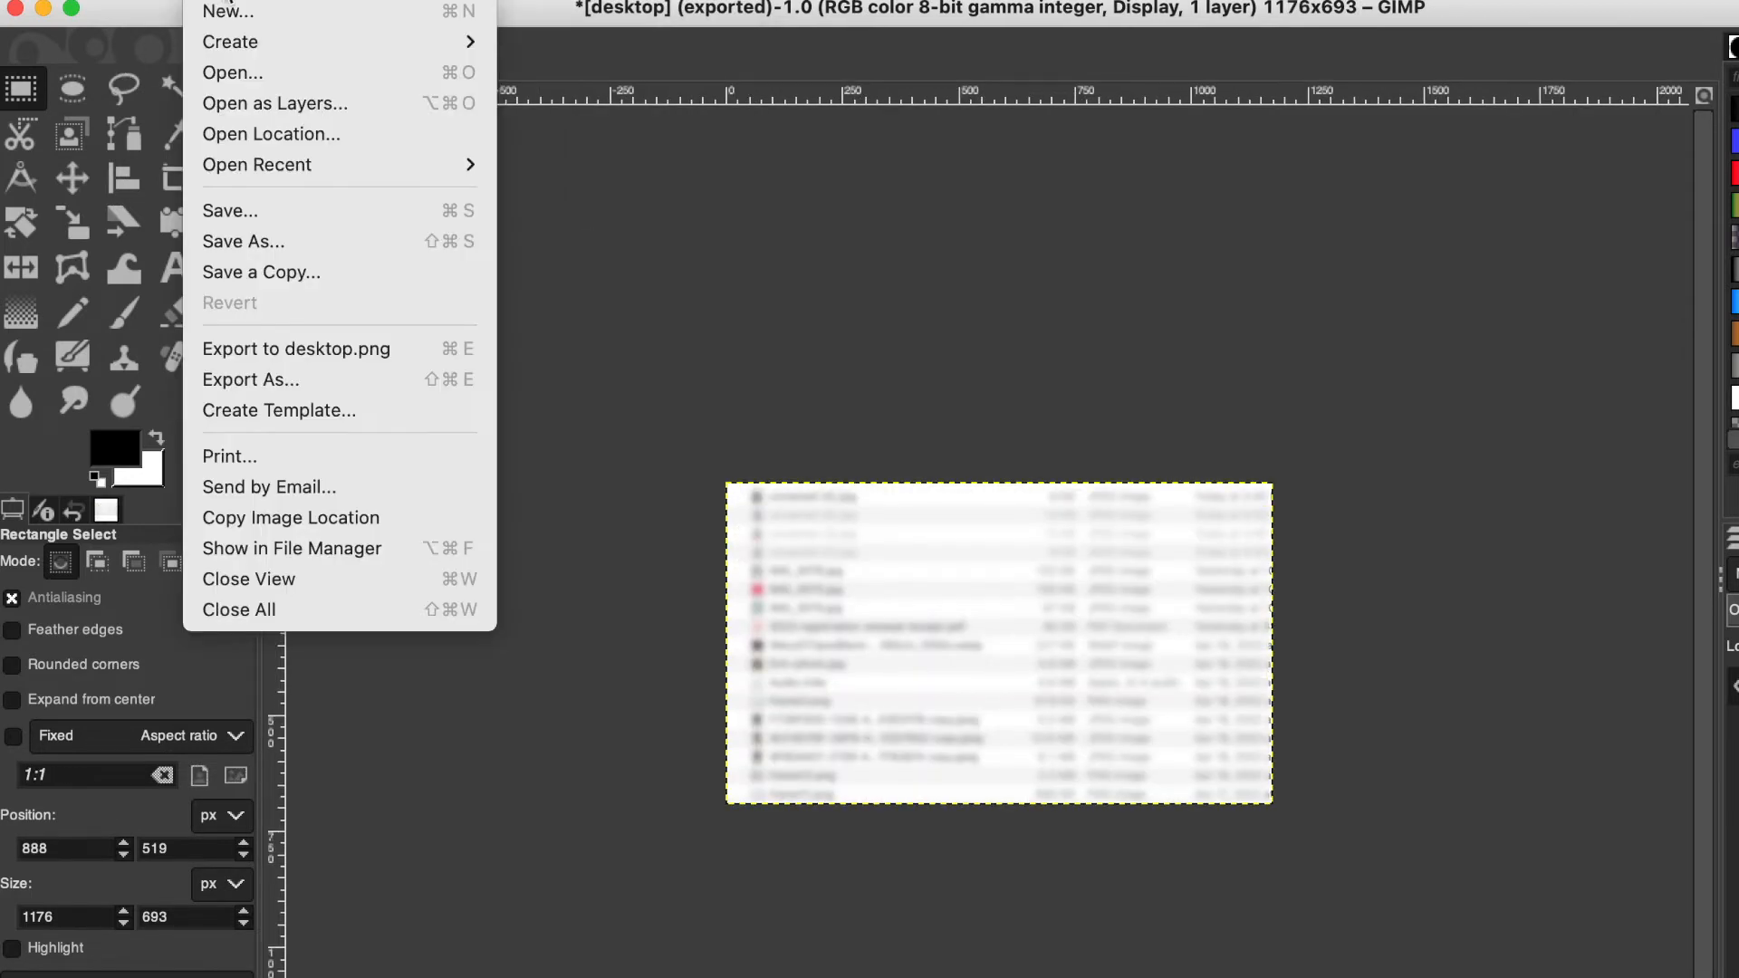
Export the cropped file list as section.png, accepting the PNG options.
click(251, 380)
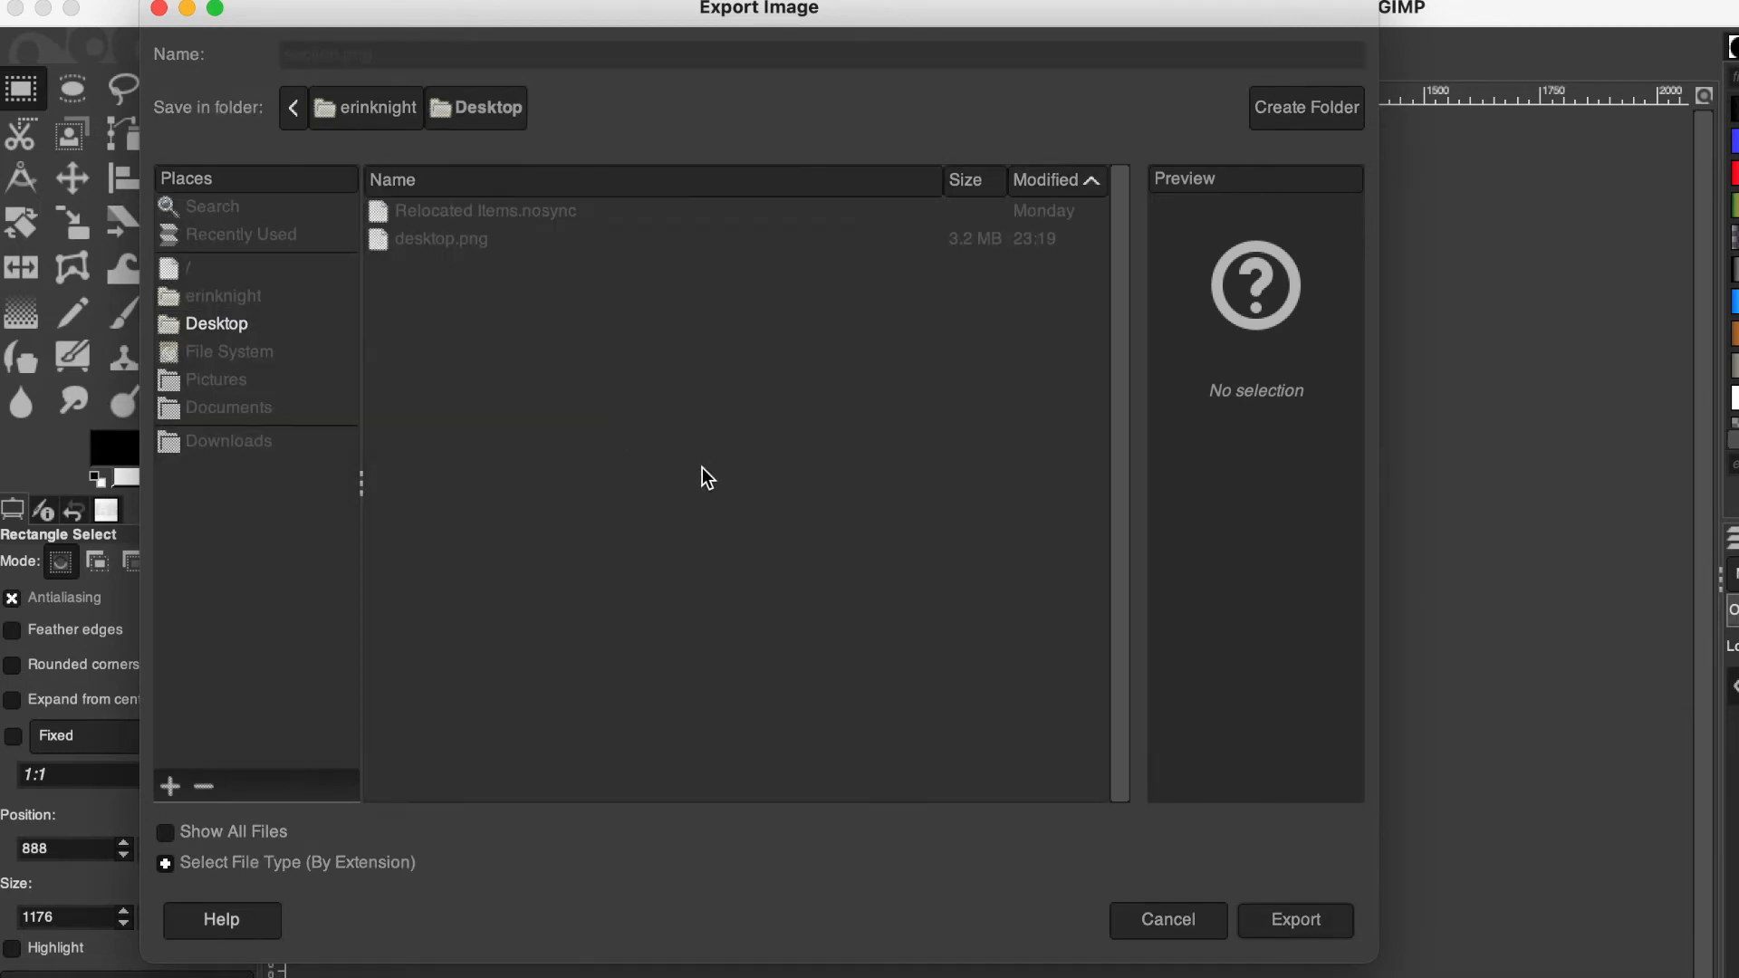
click(1293, 919)
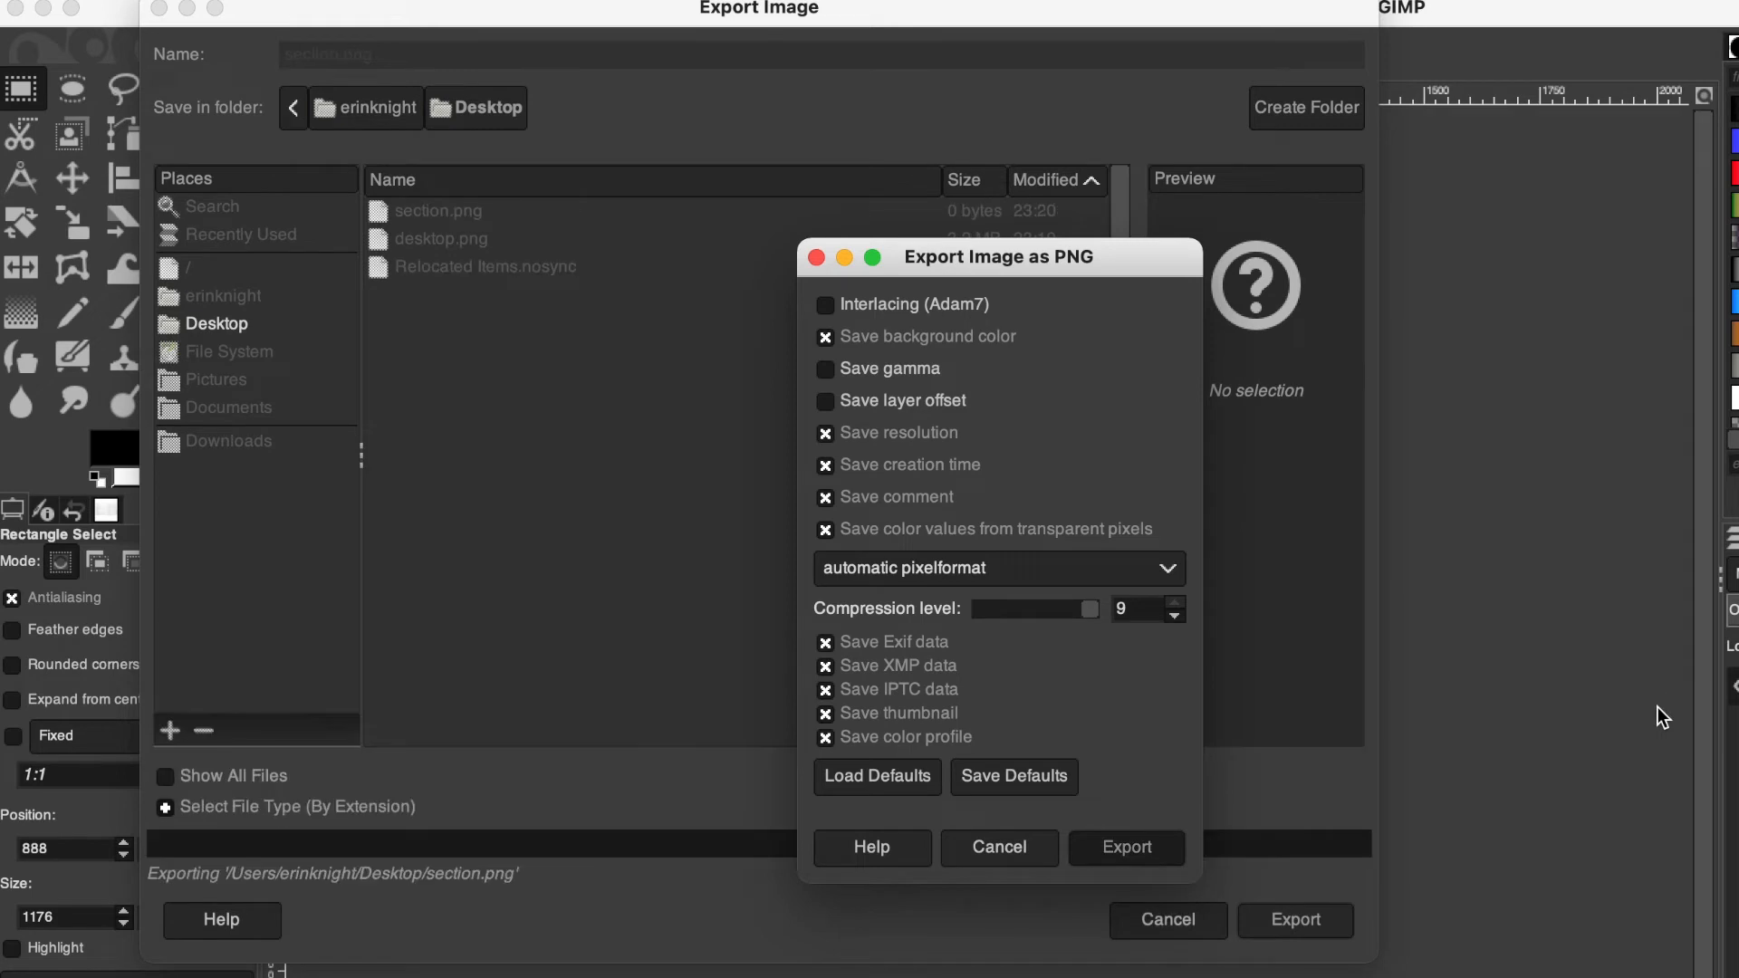
click(1125, 847)
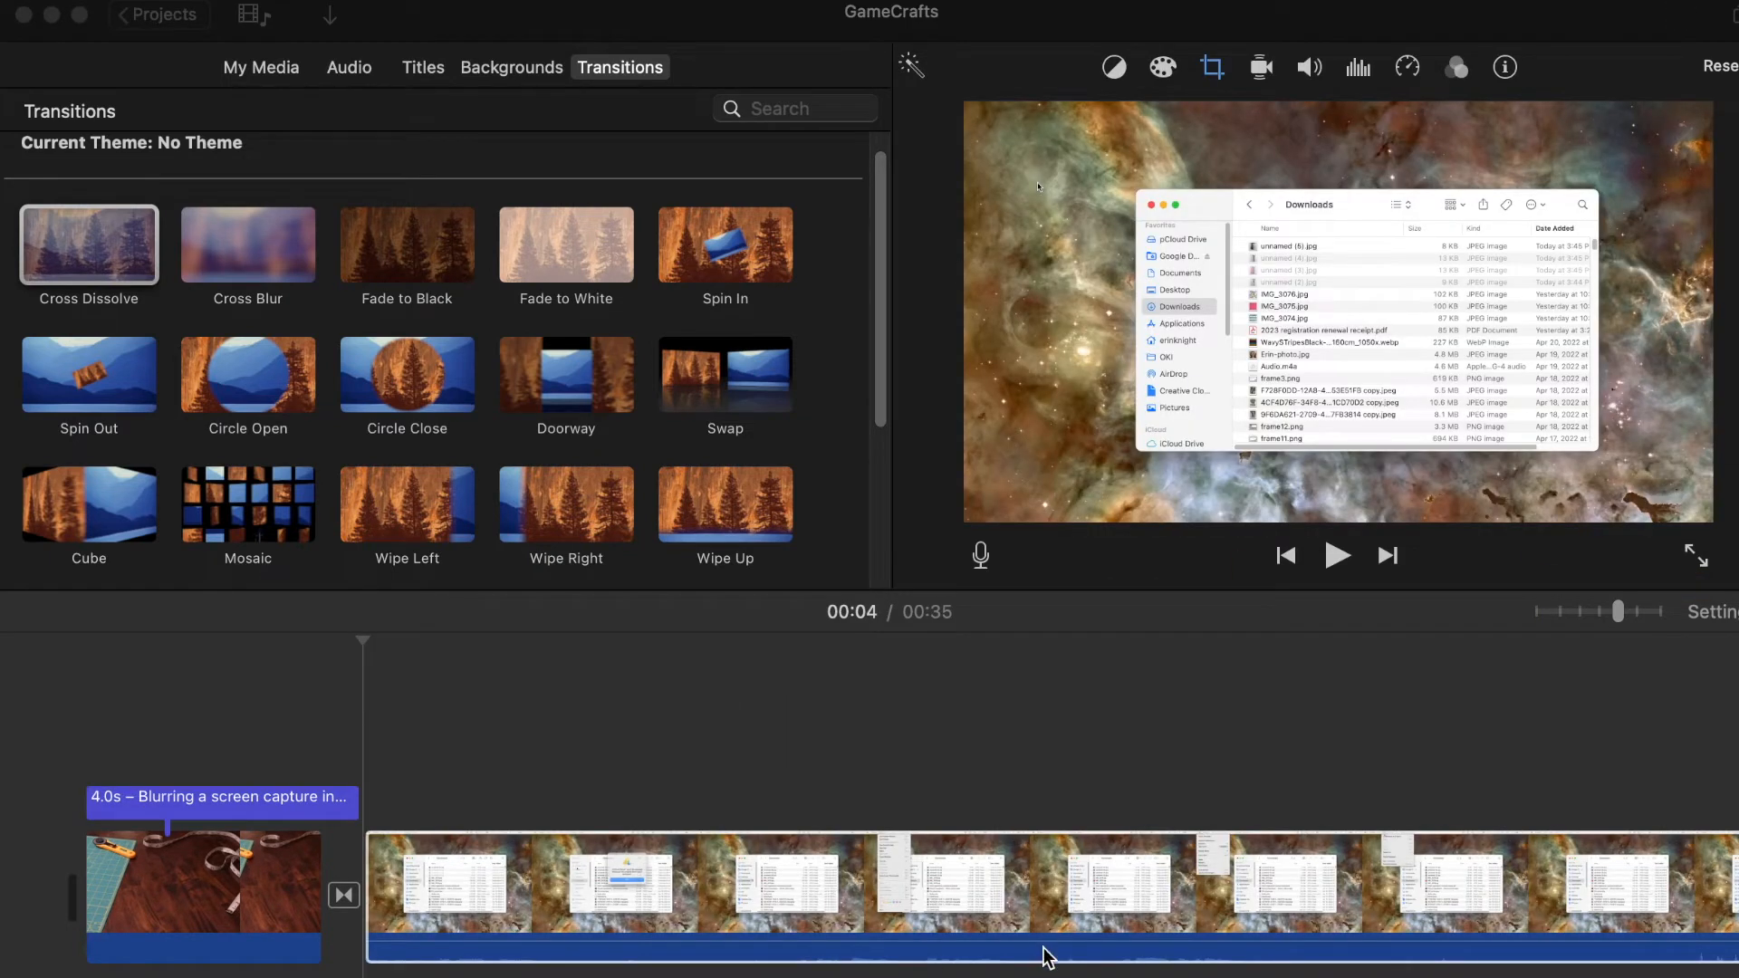
Set section.png as a Picture in Picture overlay over the Finder file names.
click(1048, 881)
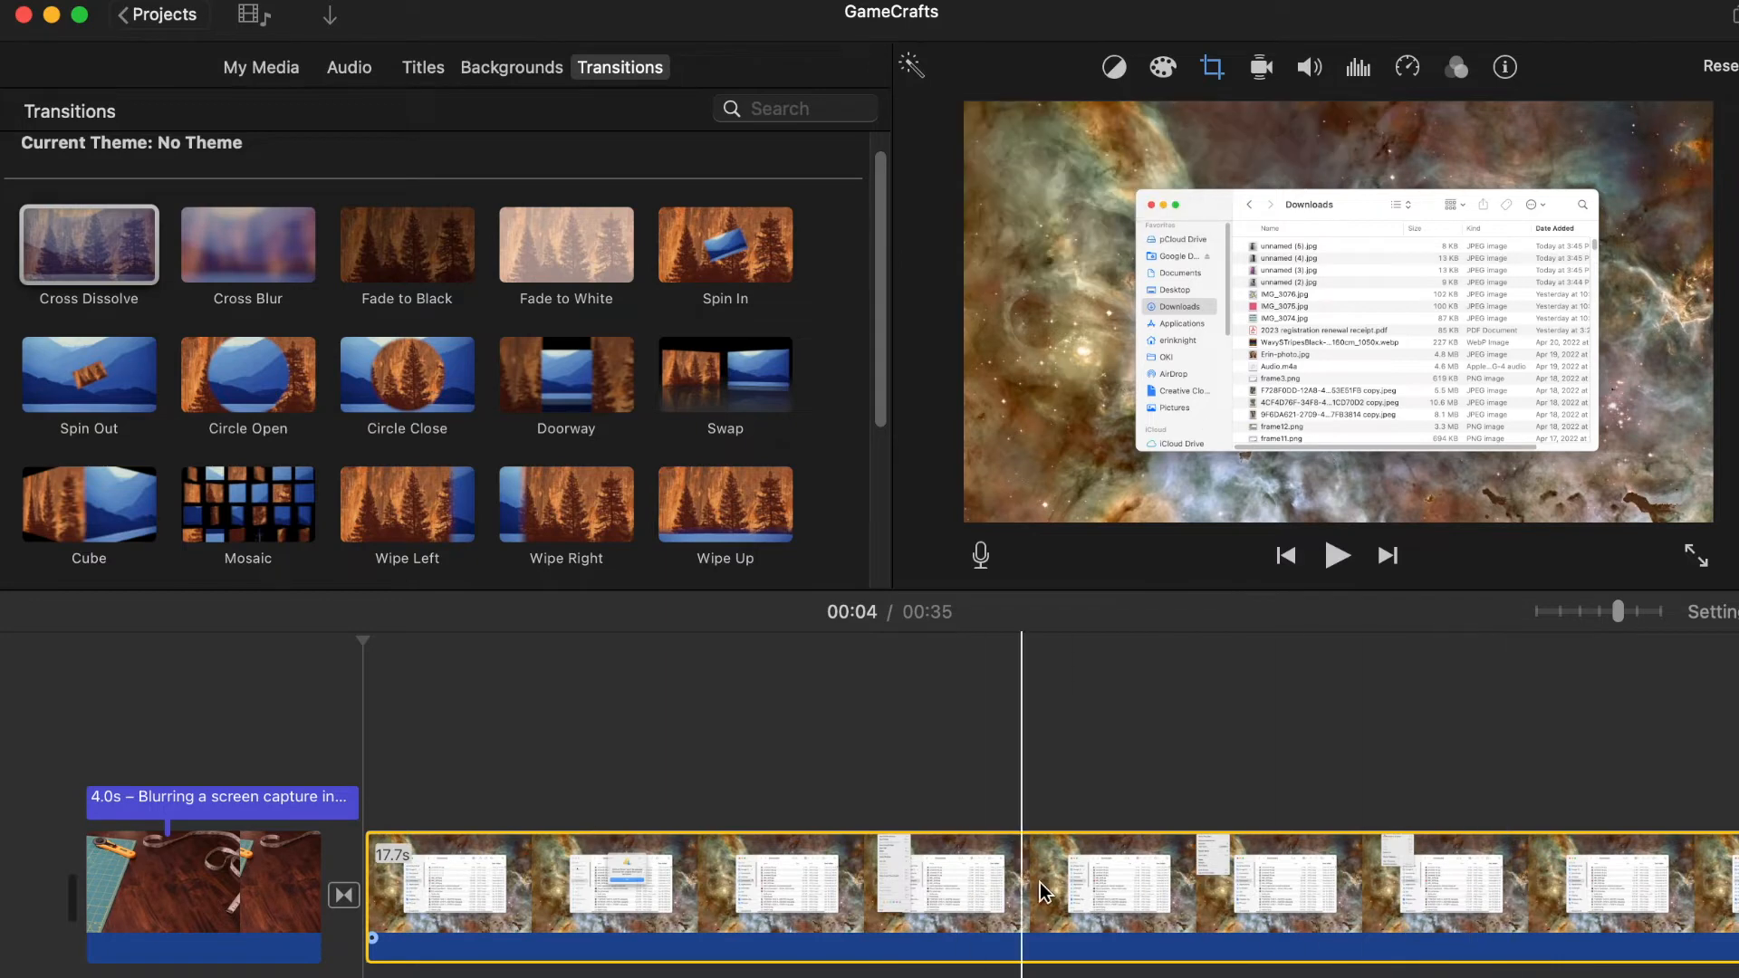
click(1210, 67)
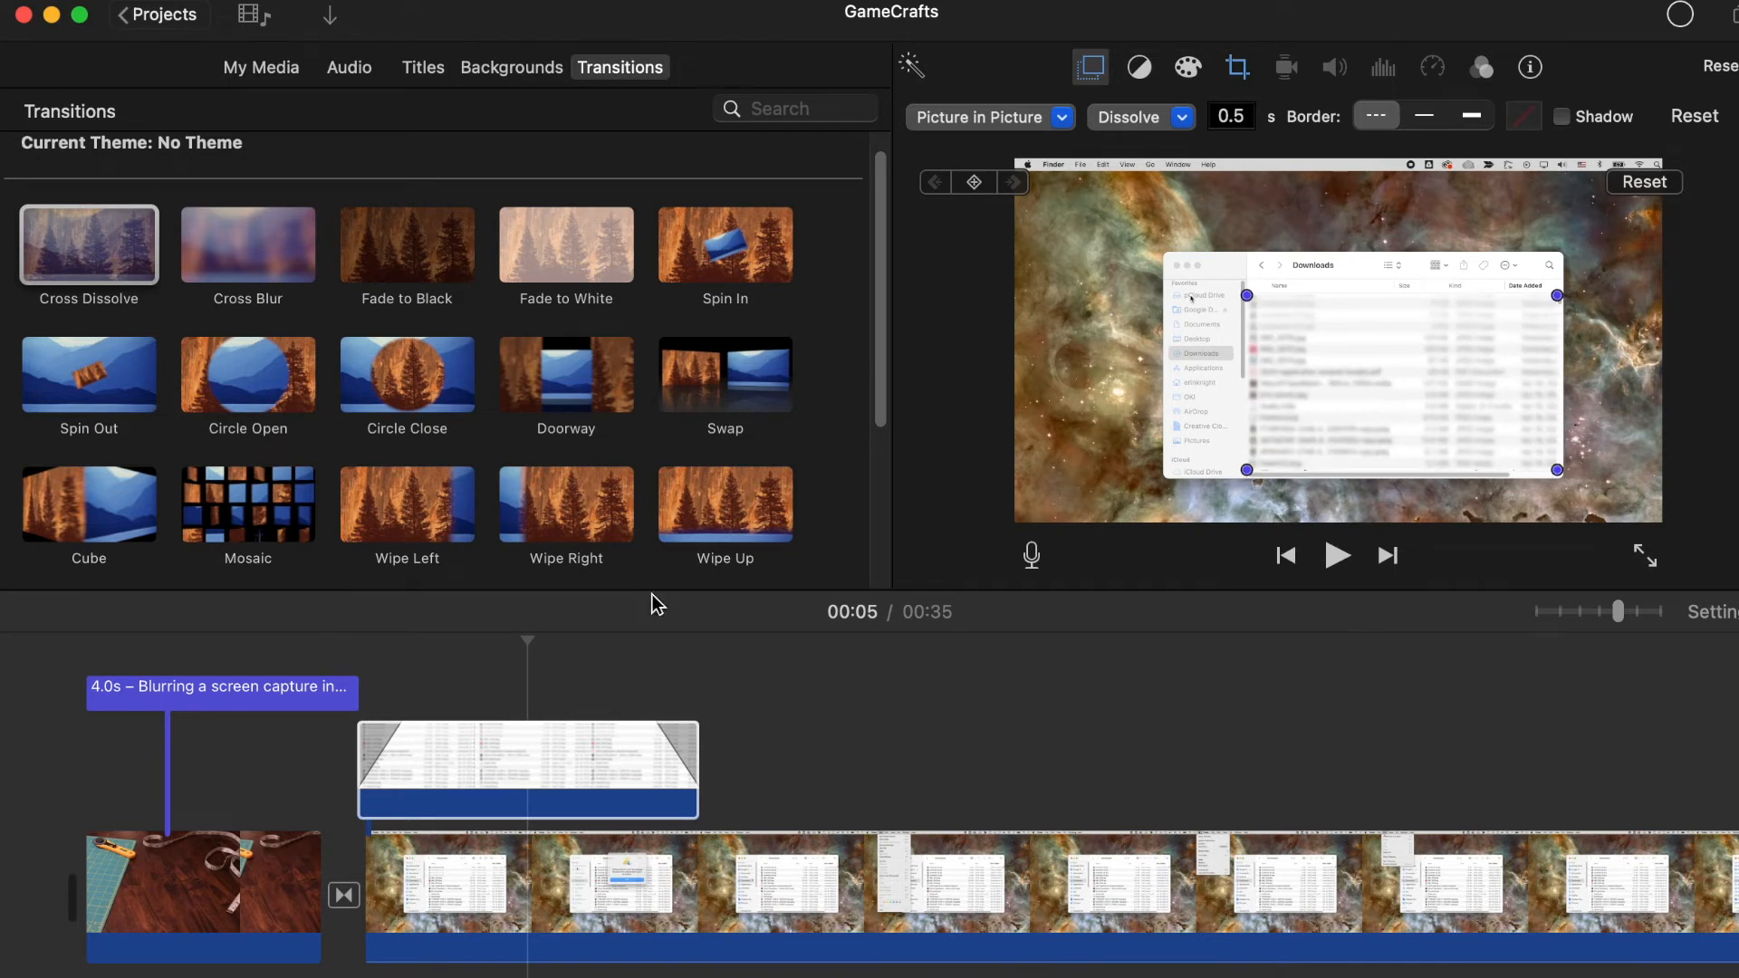
Check the overlay clip's crop settings and extend section.png to about 1.2 minutes.
click(527, 769)
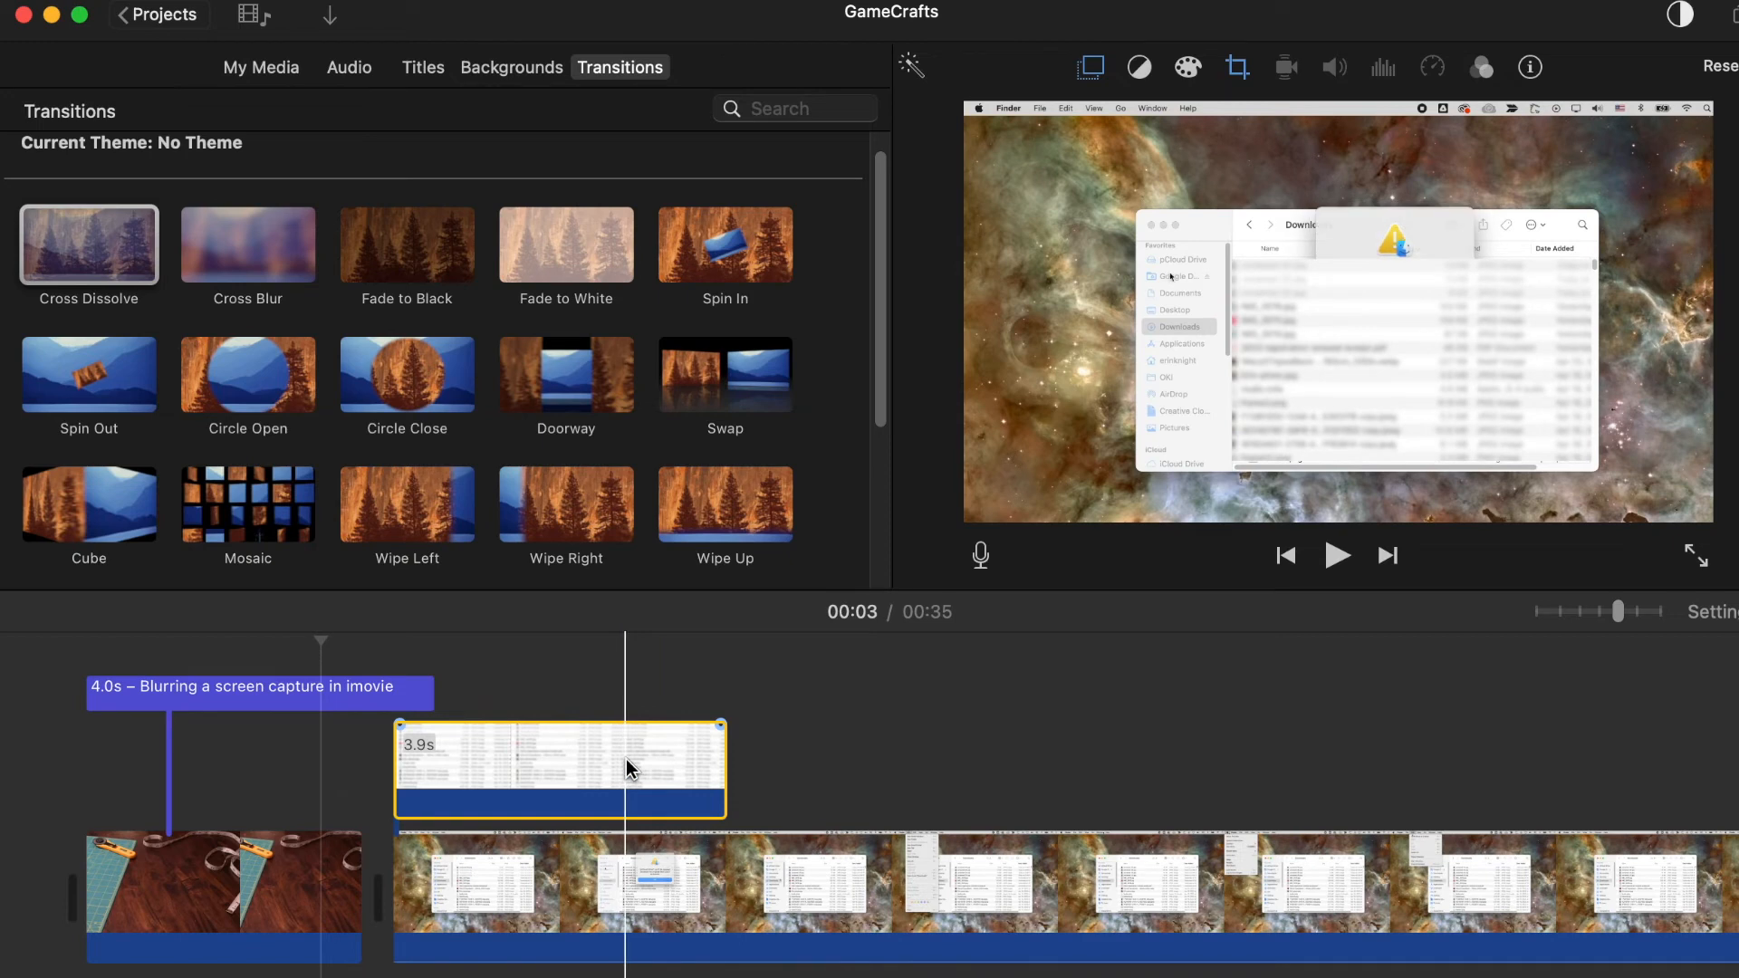
click(1235, 66)
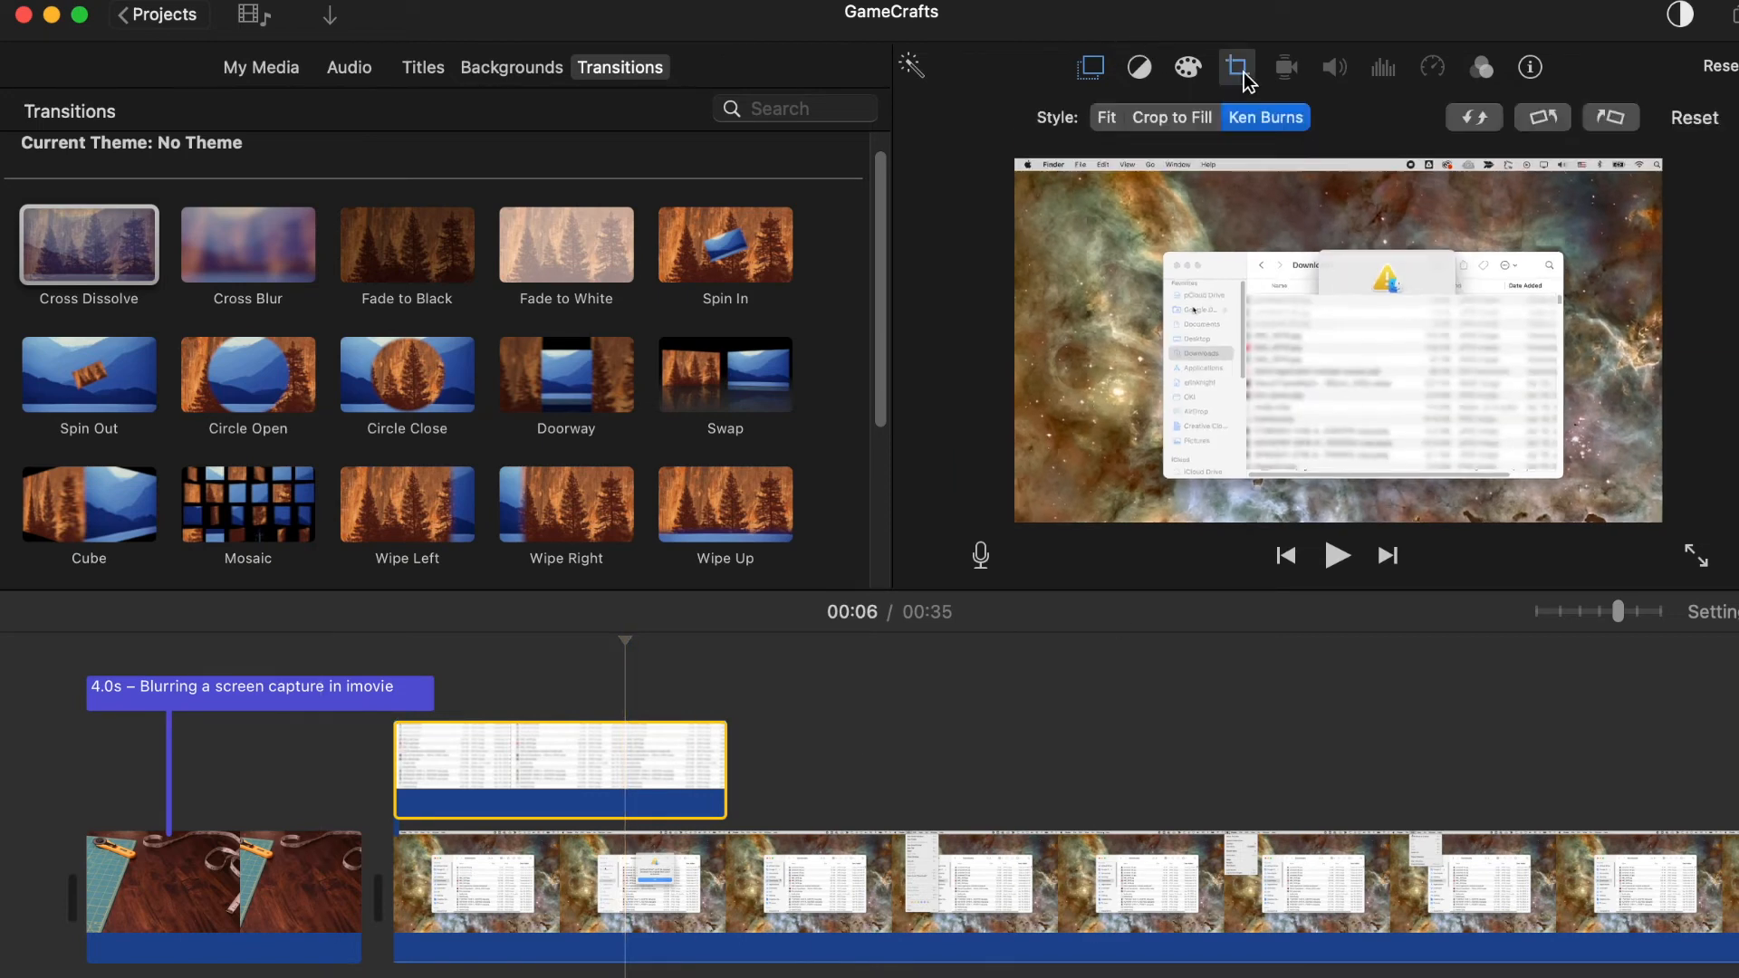
click(1171, 118)
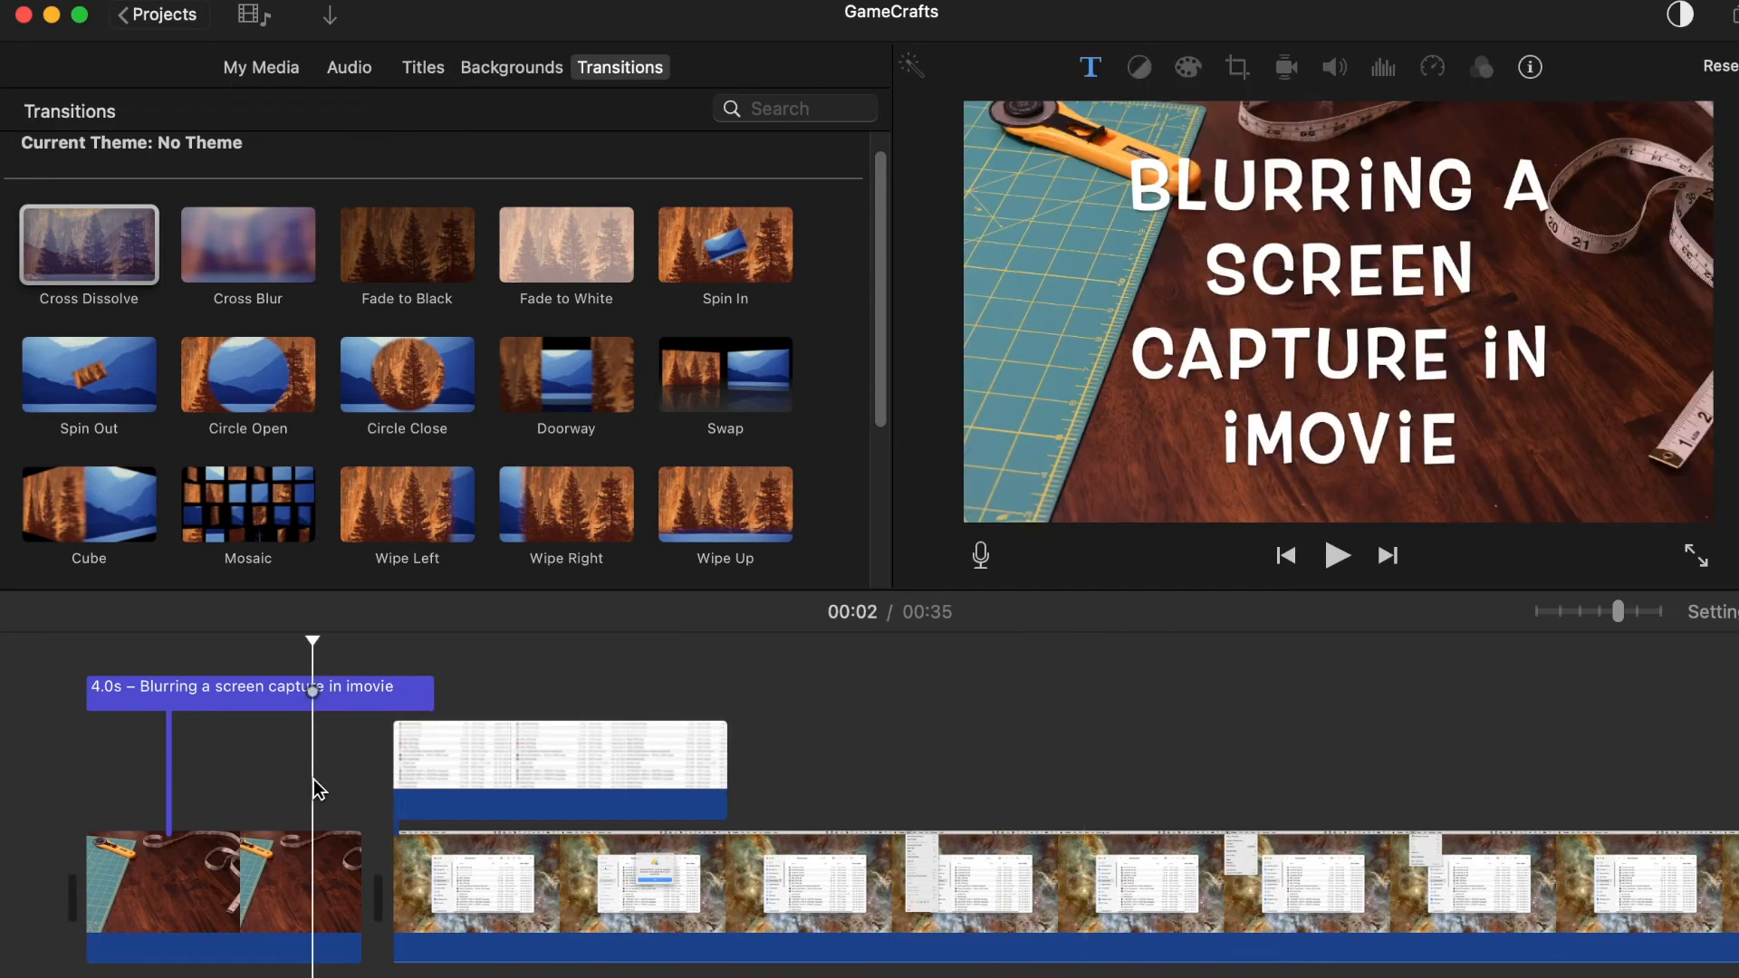
click(1336, 555)
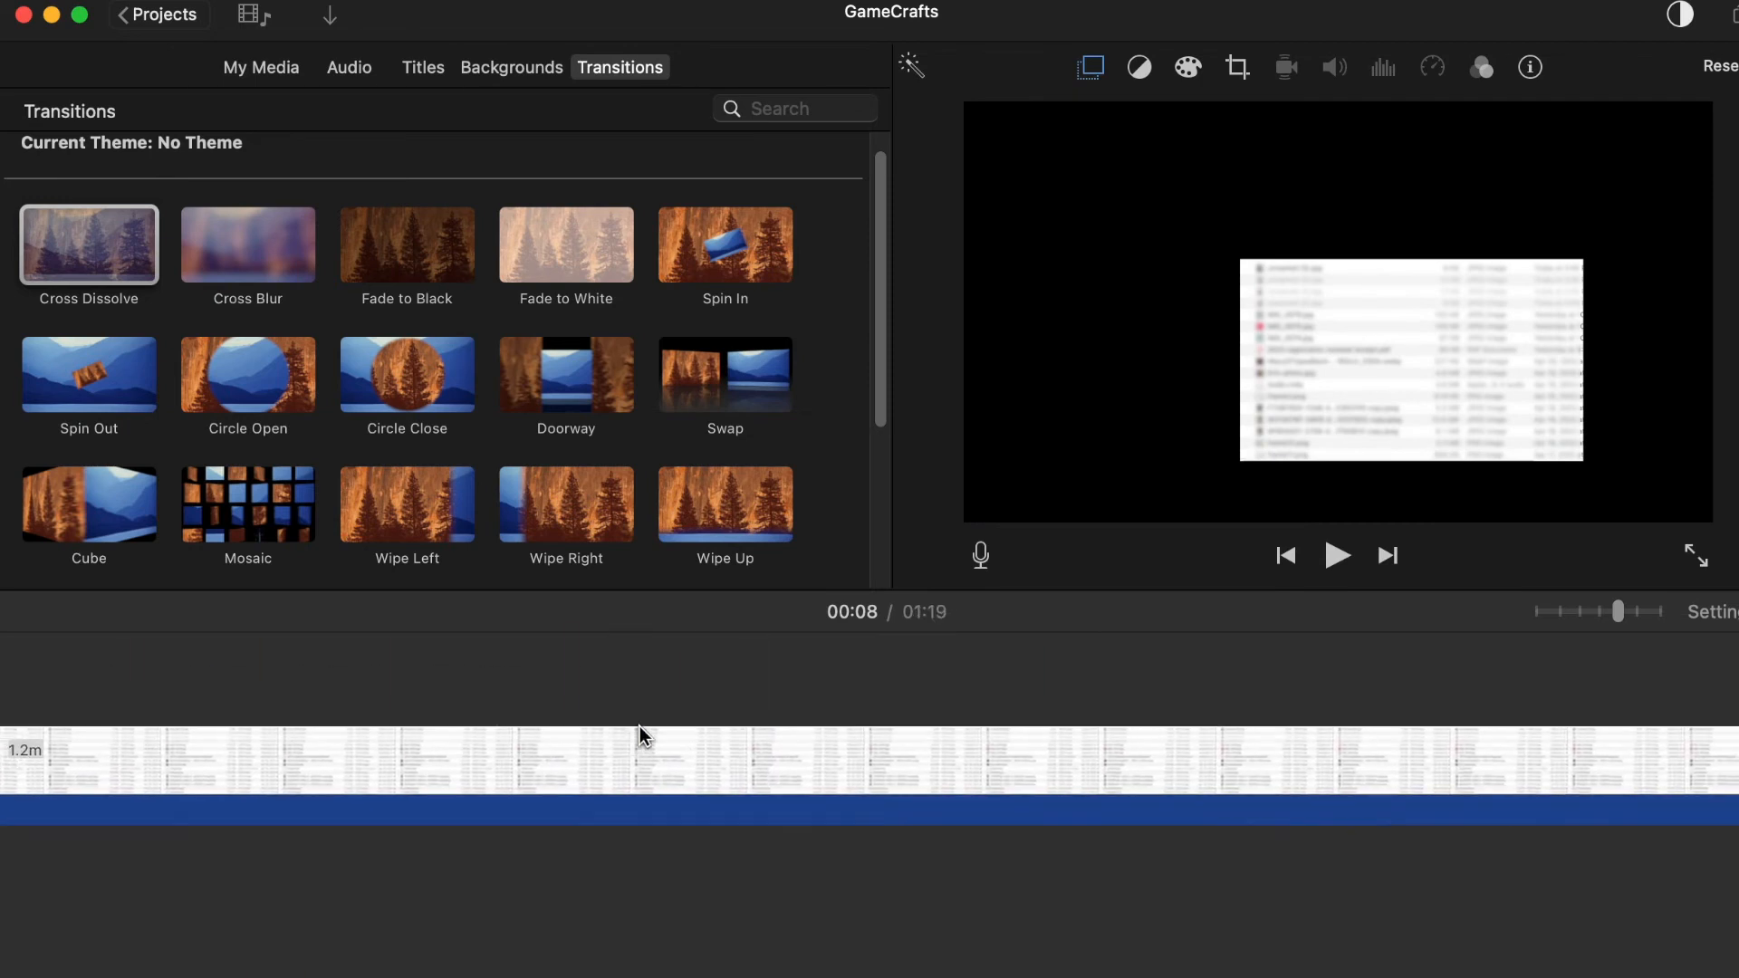
Insert a screenshot still after the title, bringing the project to 01:23.
click(1336, 555)
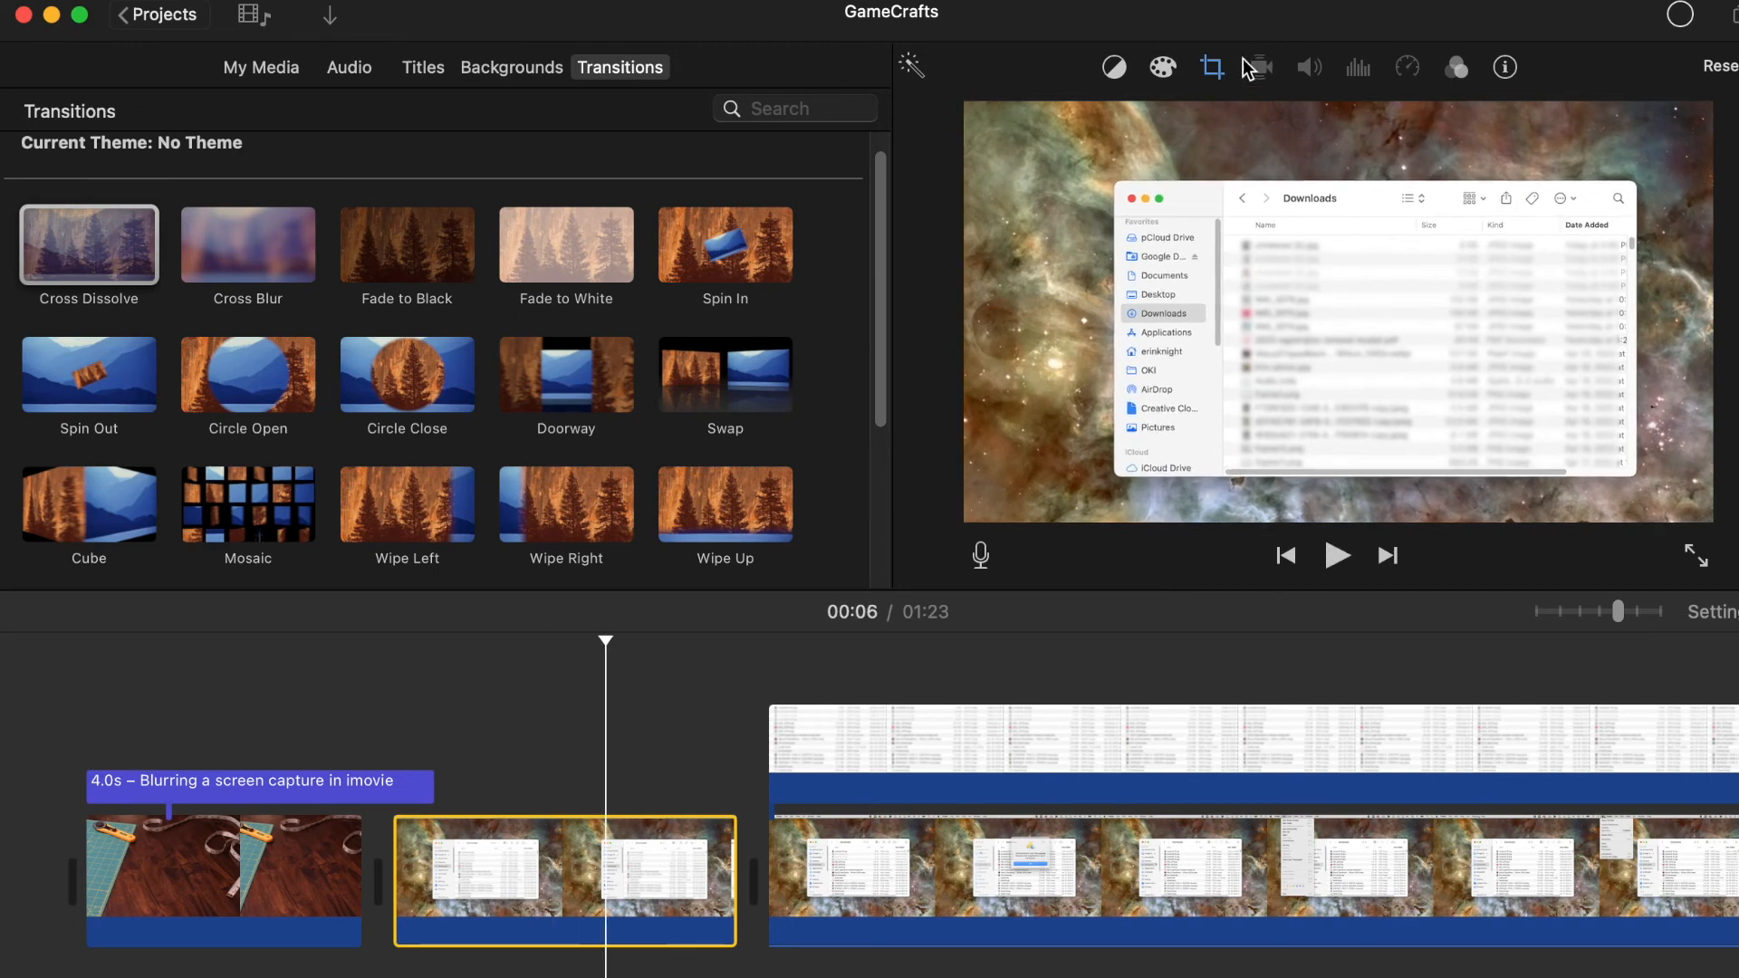
Set the still clip's crop to Fit instead of Ken Burns and play from the title.
click(1211, 66)
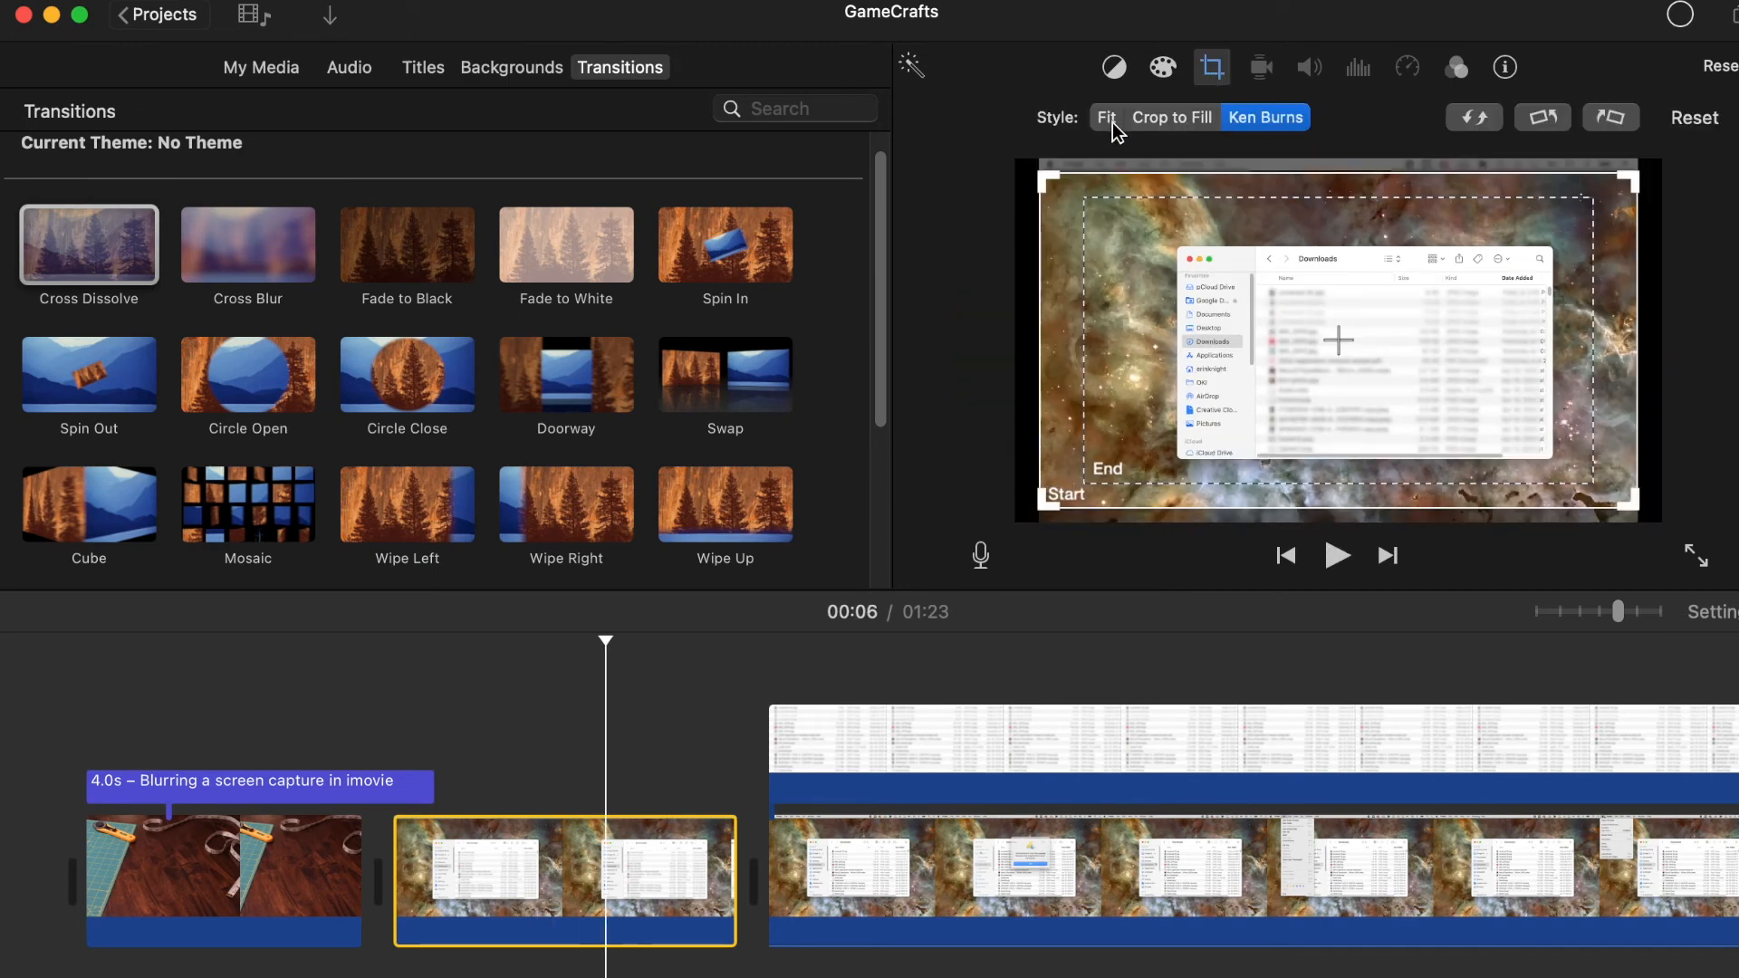
click(1337, 555)
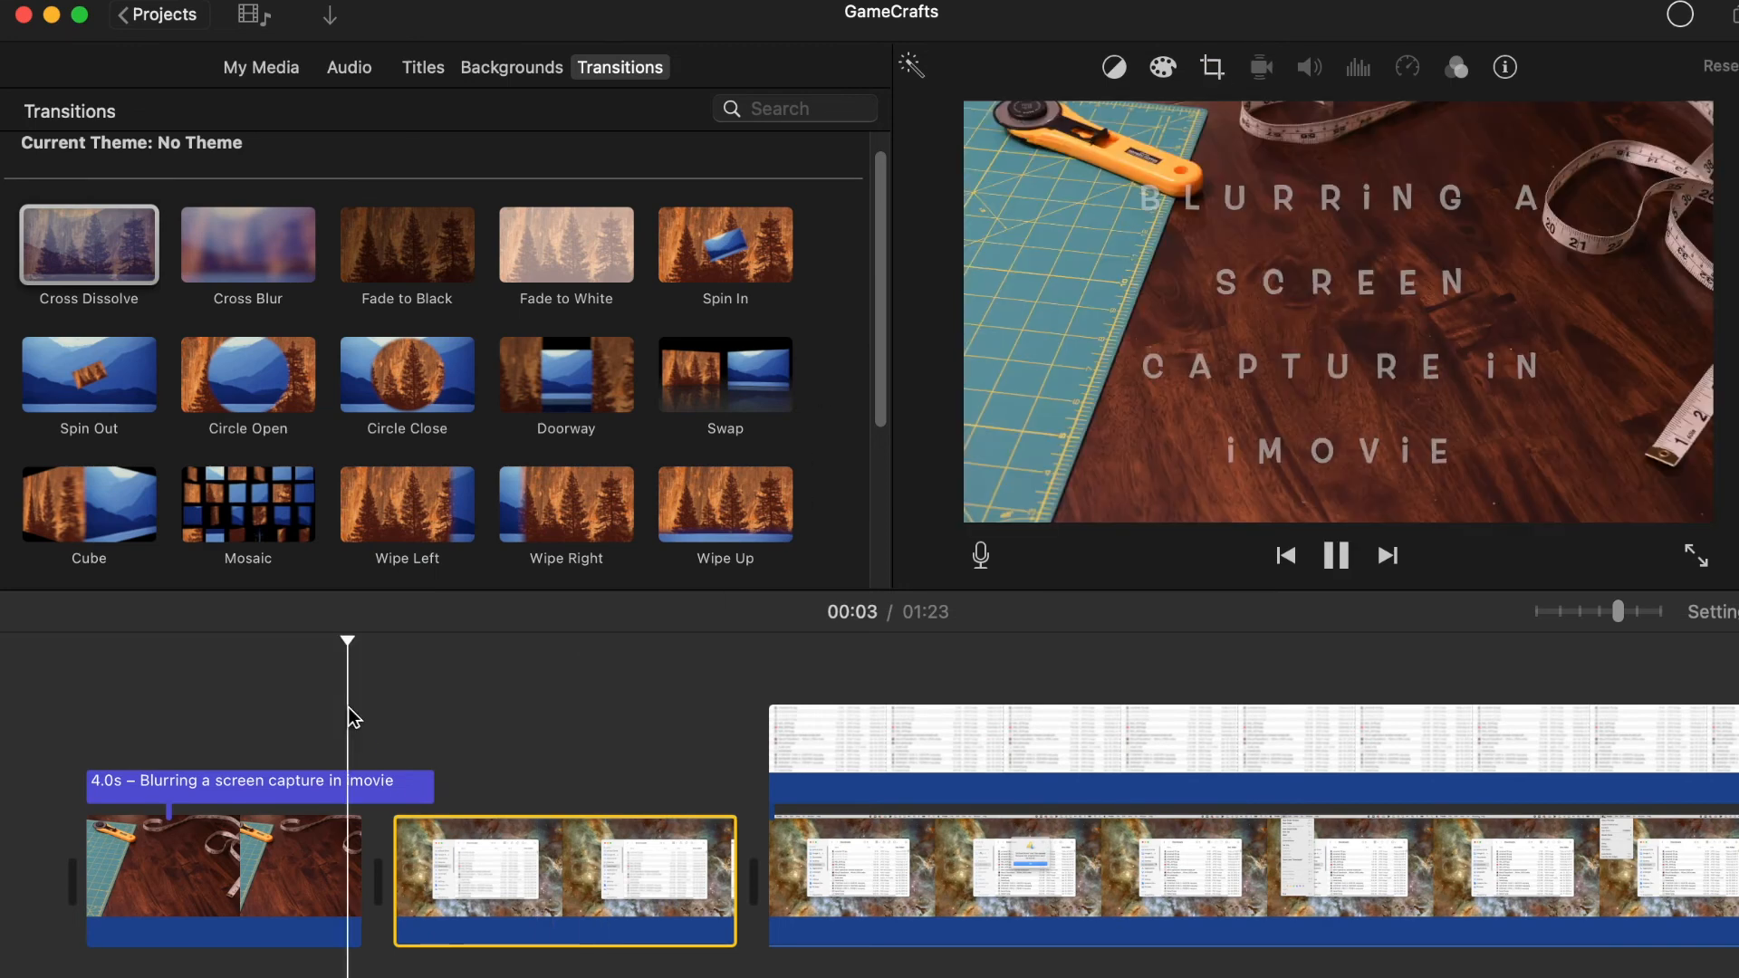